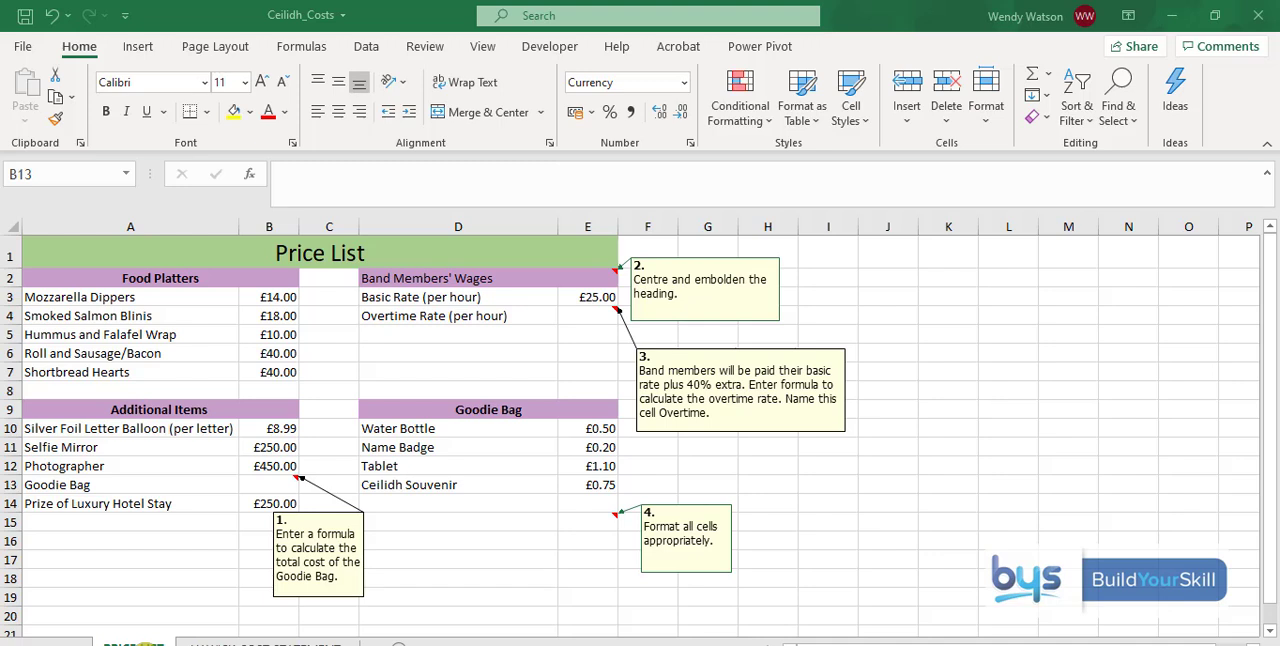
pyautogui.moveTo(390, 556)
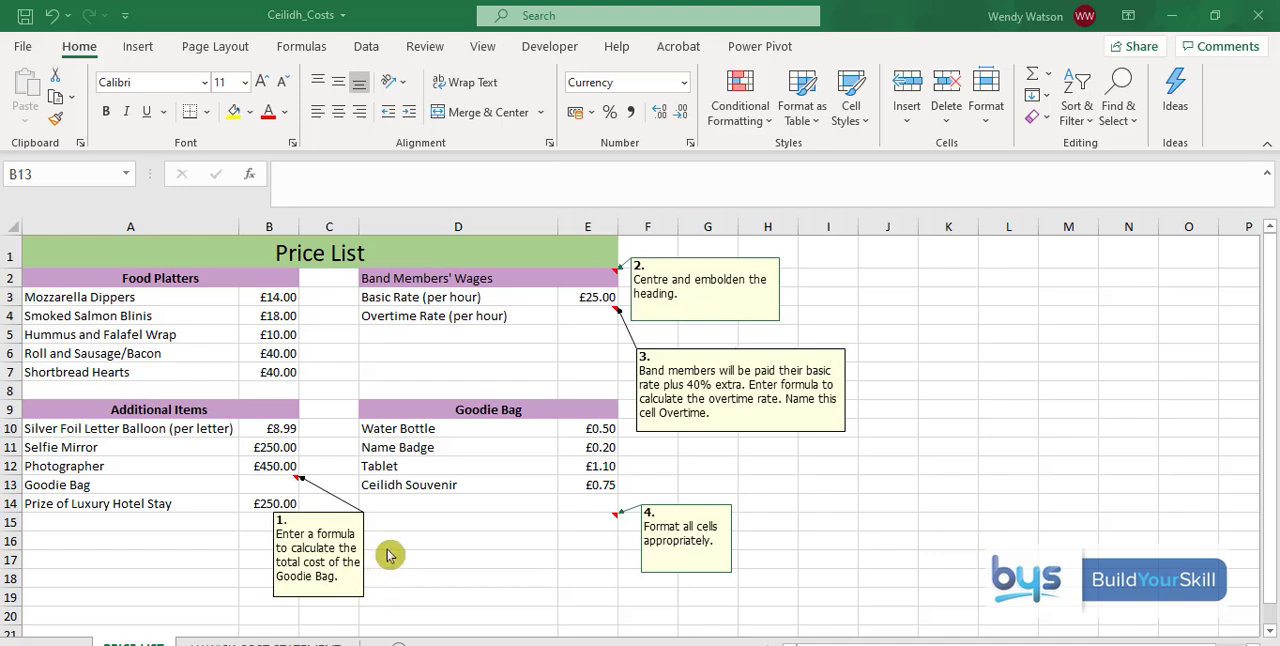
pyautogui.moveTo(350, 586)
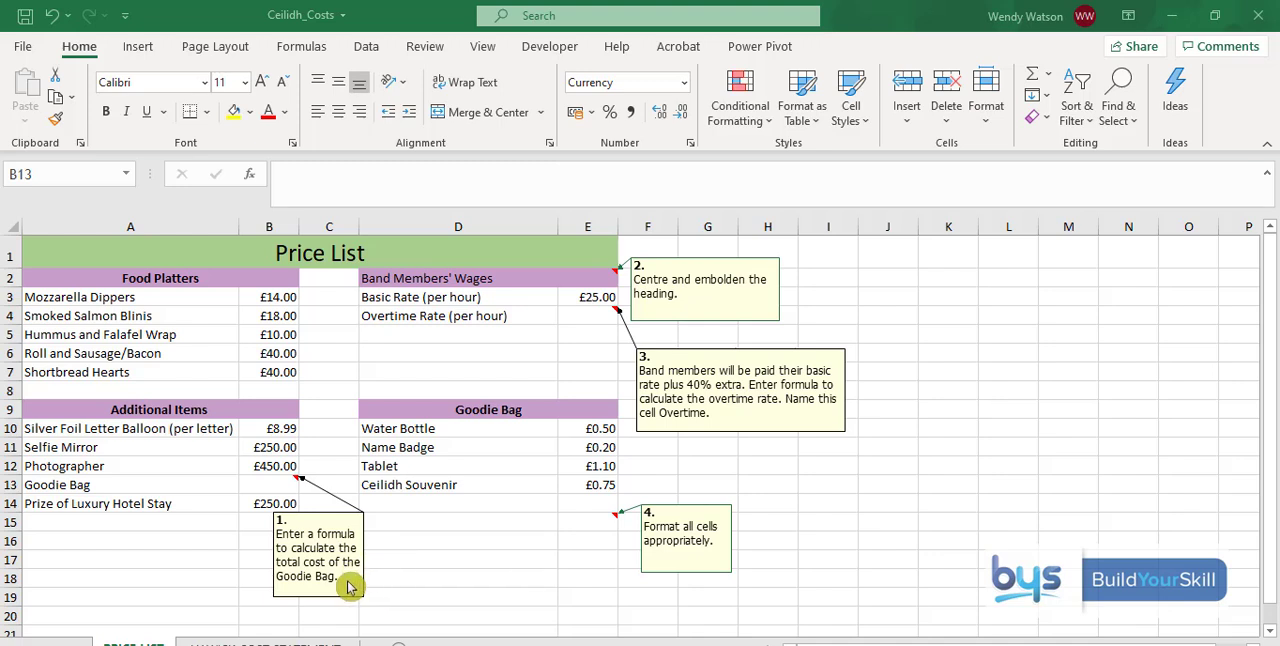
pyautogui.moveTo(268, 480)
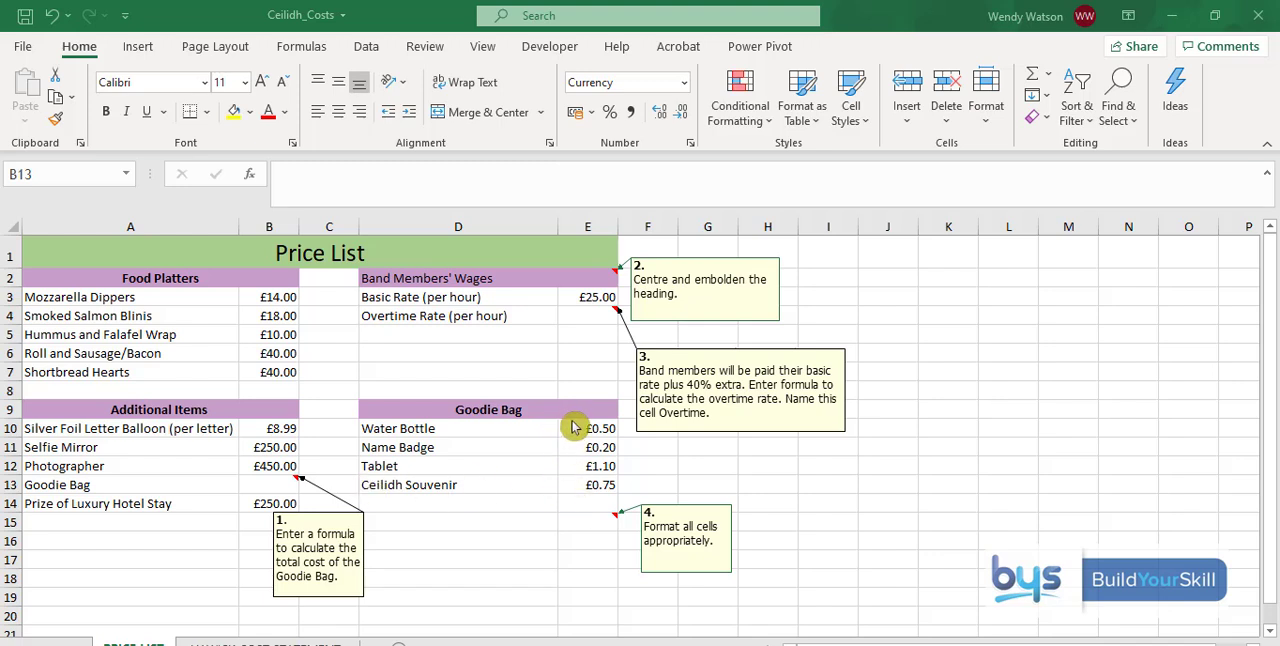
pyautogui.moveTo(588, 486)
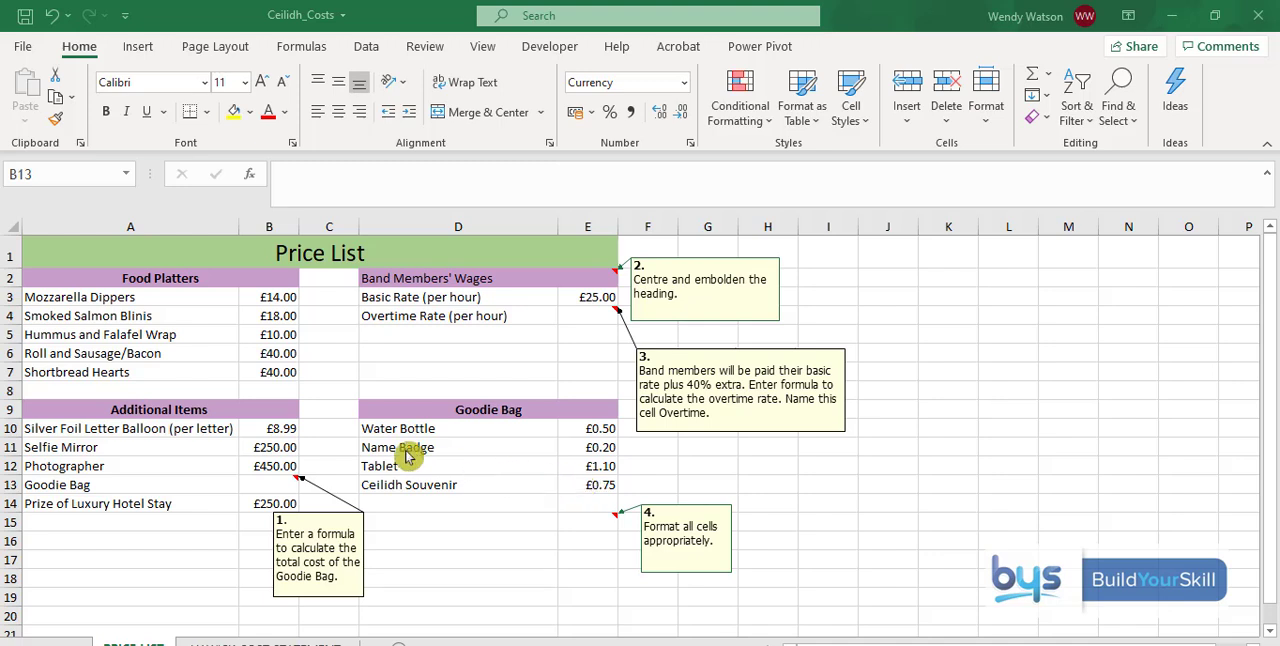
pyautogui.moveTo(252, 488)
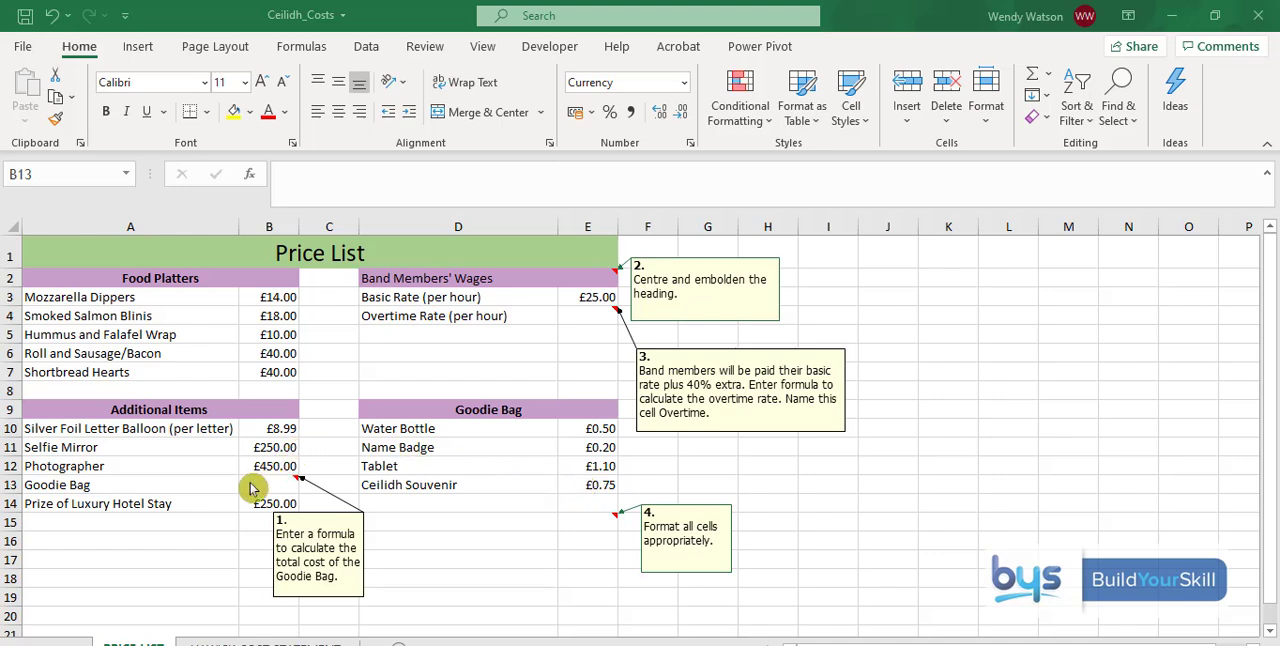
# Step: Enter a SUM formula in B13 totalling the four Goodie Bag prices E10:E13 (£2.55)
pyautogui.click(268, 484)
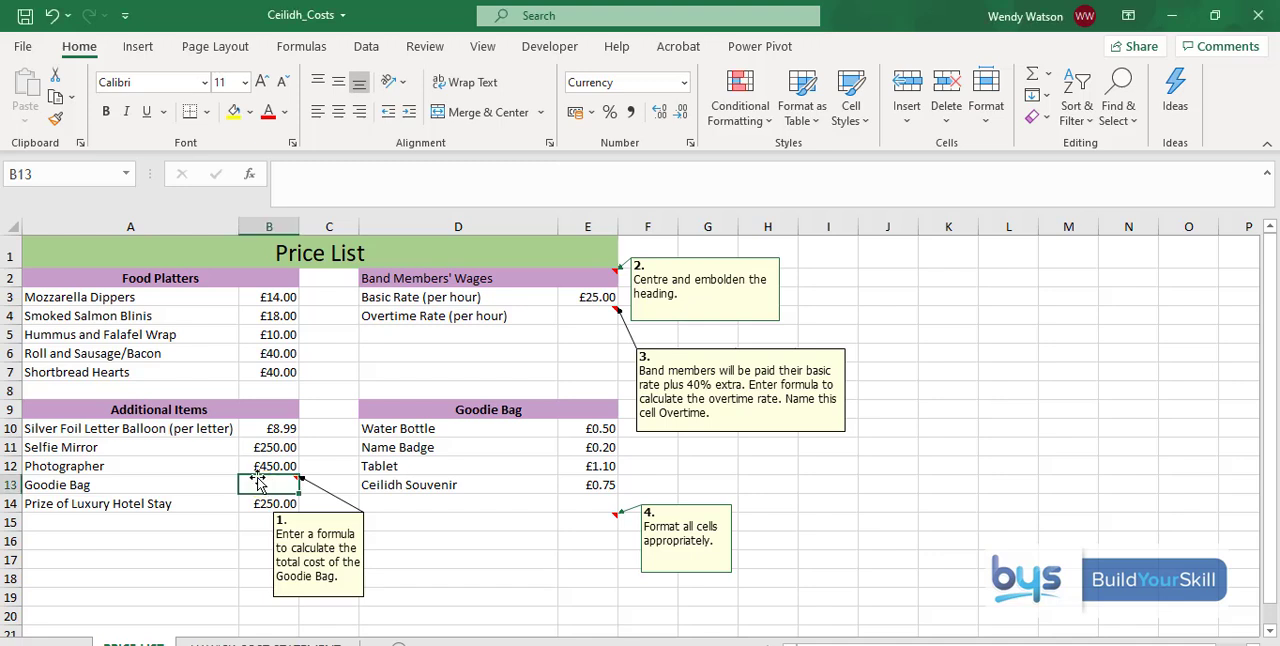
pyautogui.moveTo(260, 484)
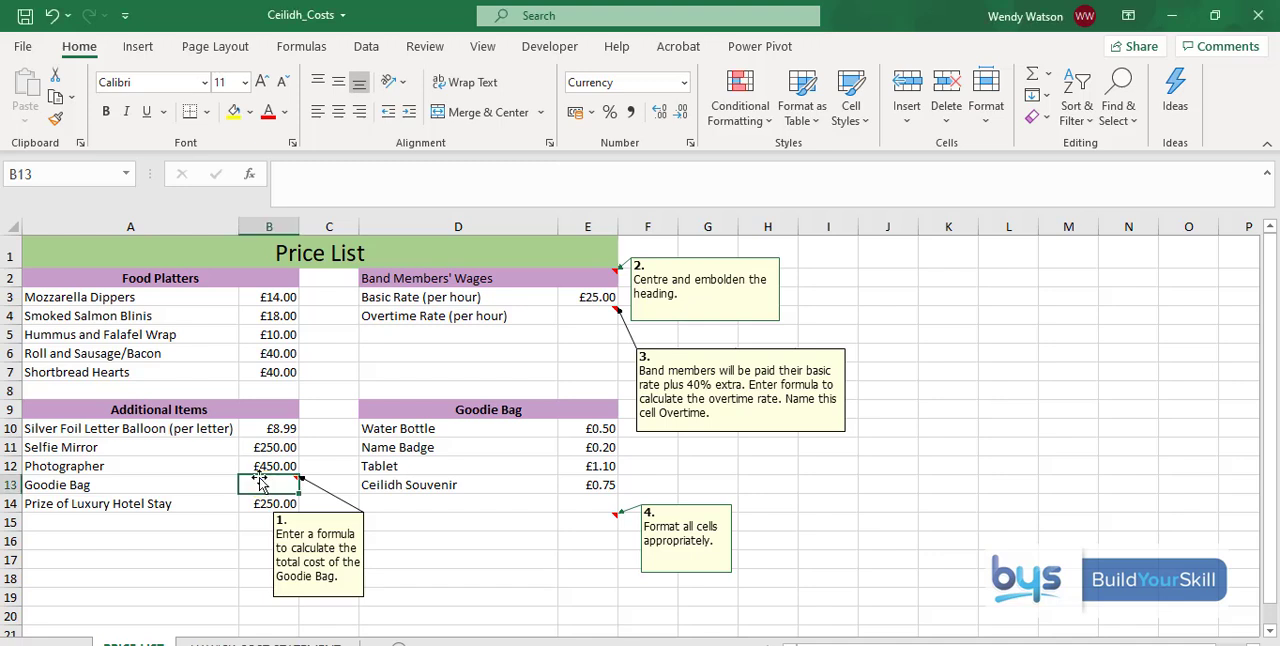
pyautogui.write('=')
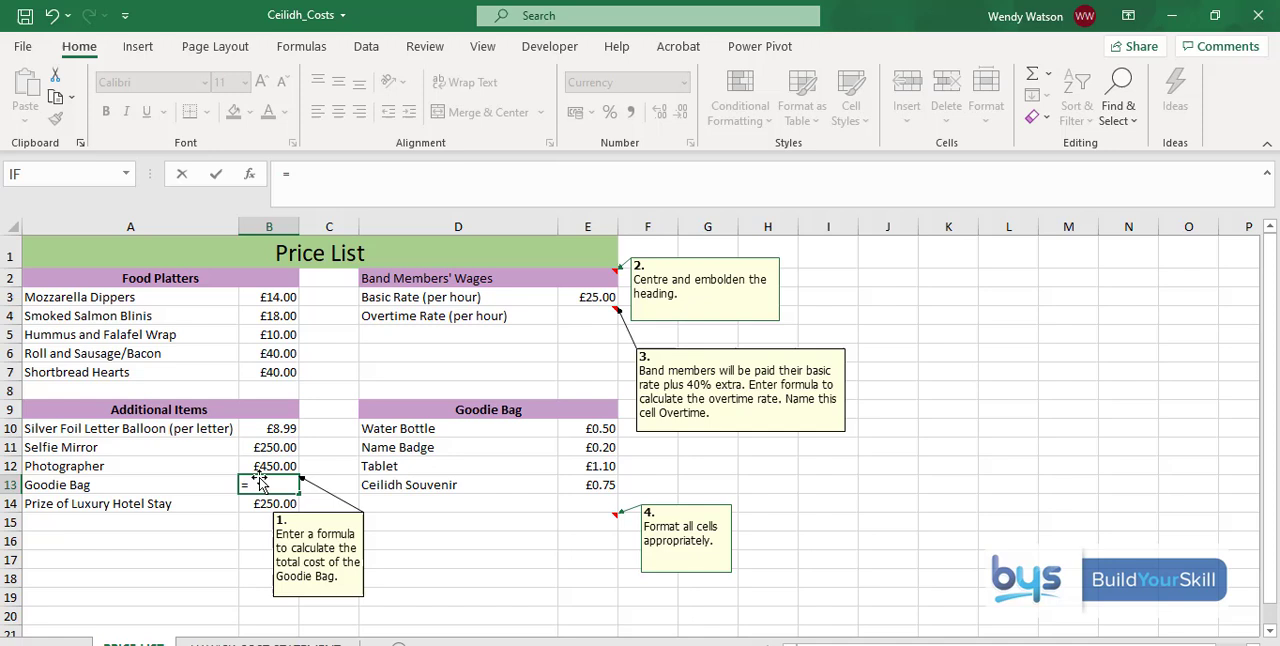
pyautogui.write('sum')
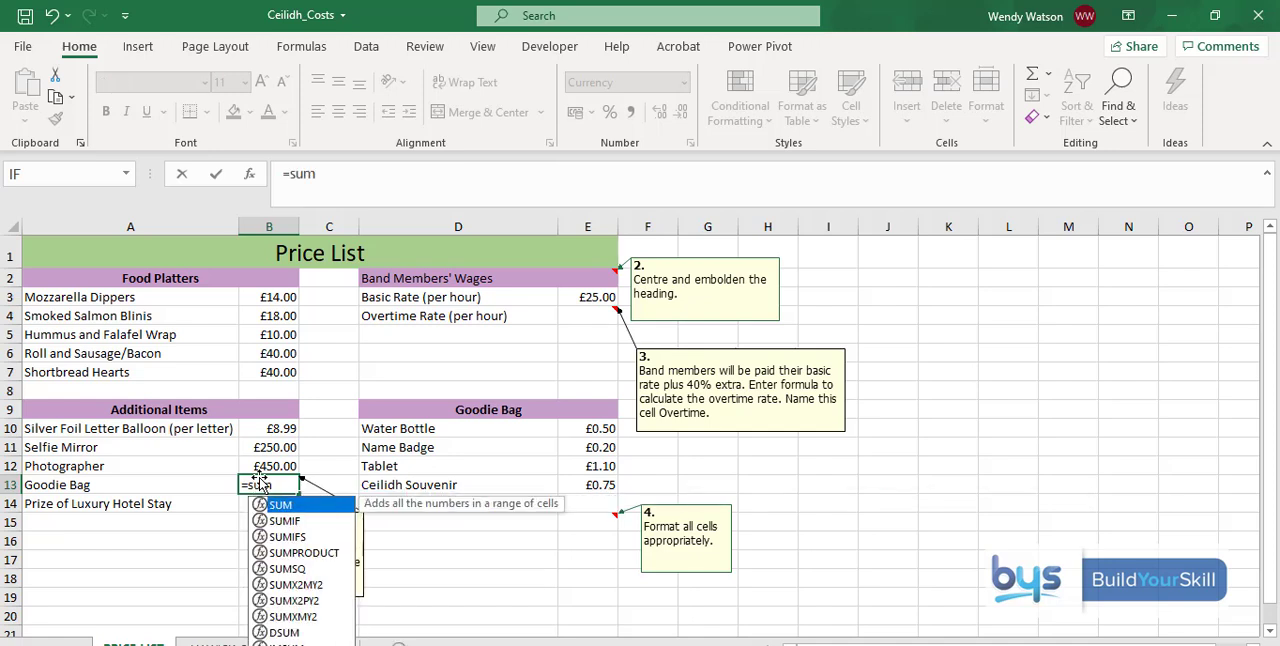
pyautogui.write('(')
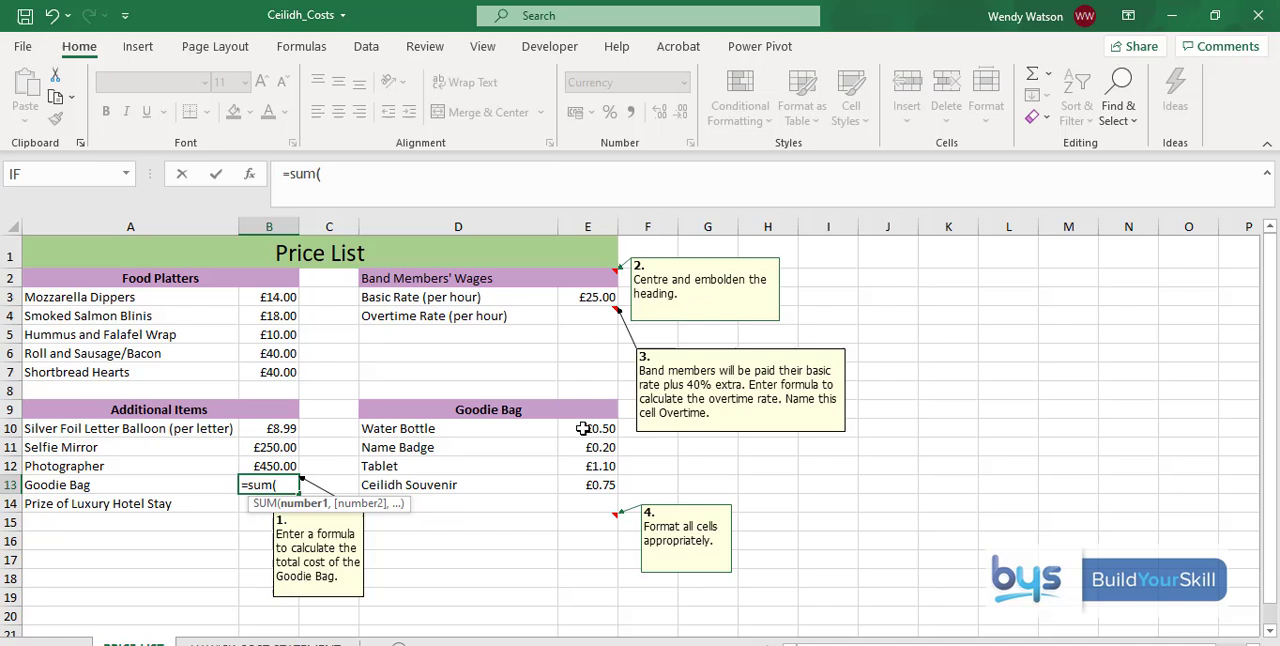
pyautogui.click(588, 428)
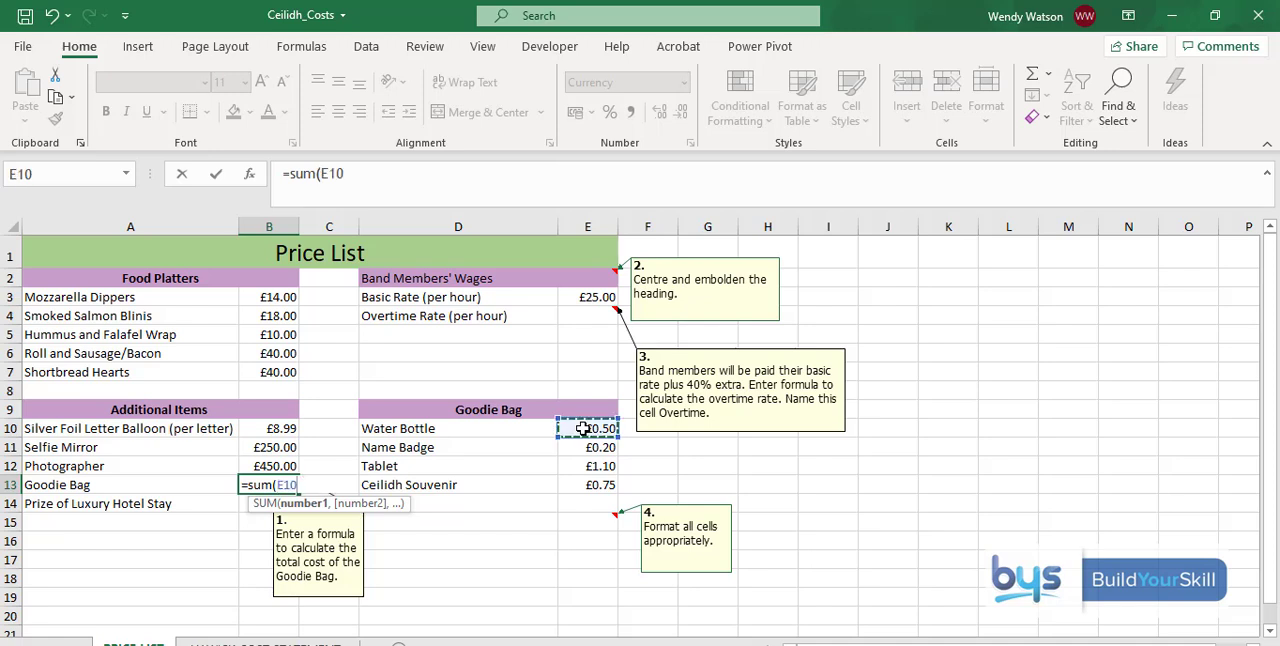
pyautogui.moveTo(588, 428); pyautogui.dragTo(588, 484)
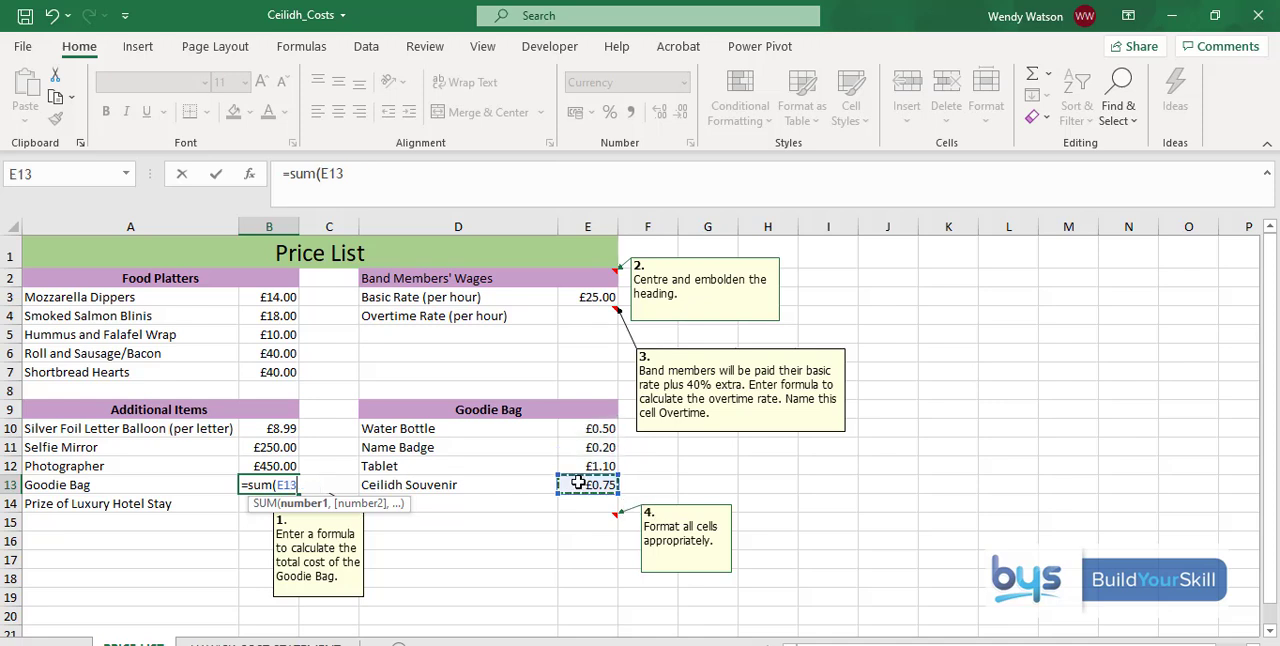
pyautogui.moveTo(588, 428); pyautogui.dragTo(588, 484)
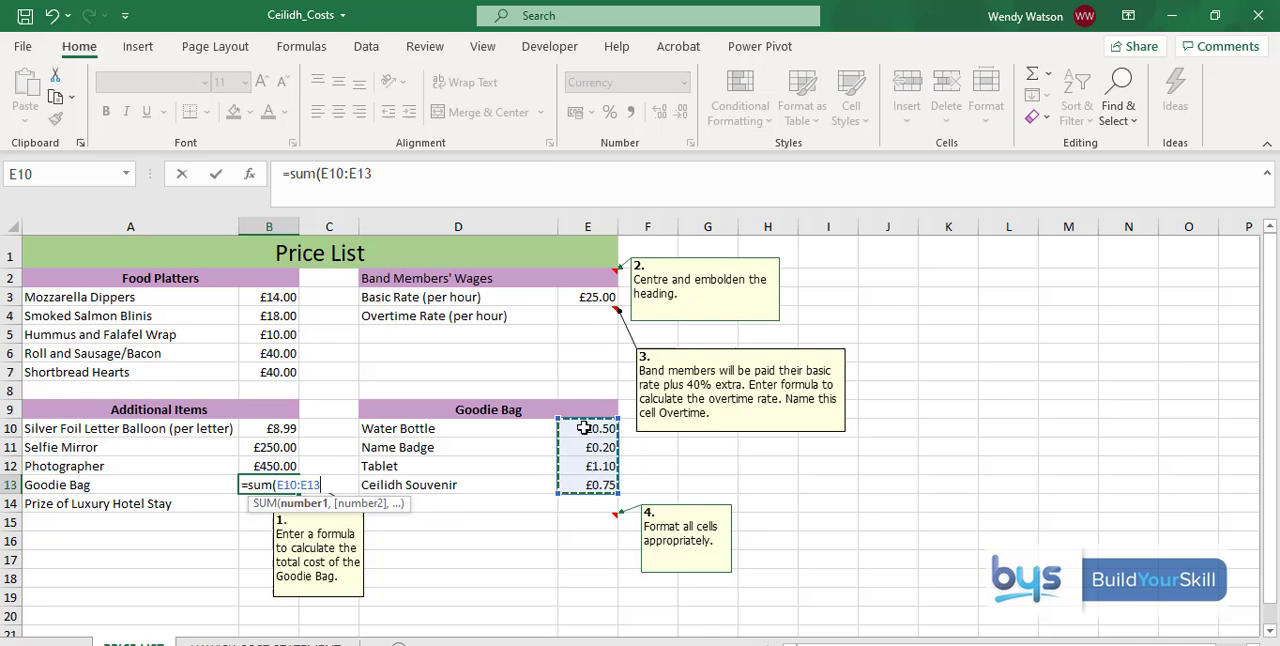
pyautogui.moveTo(578, 488)
pyautogui.write('250')
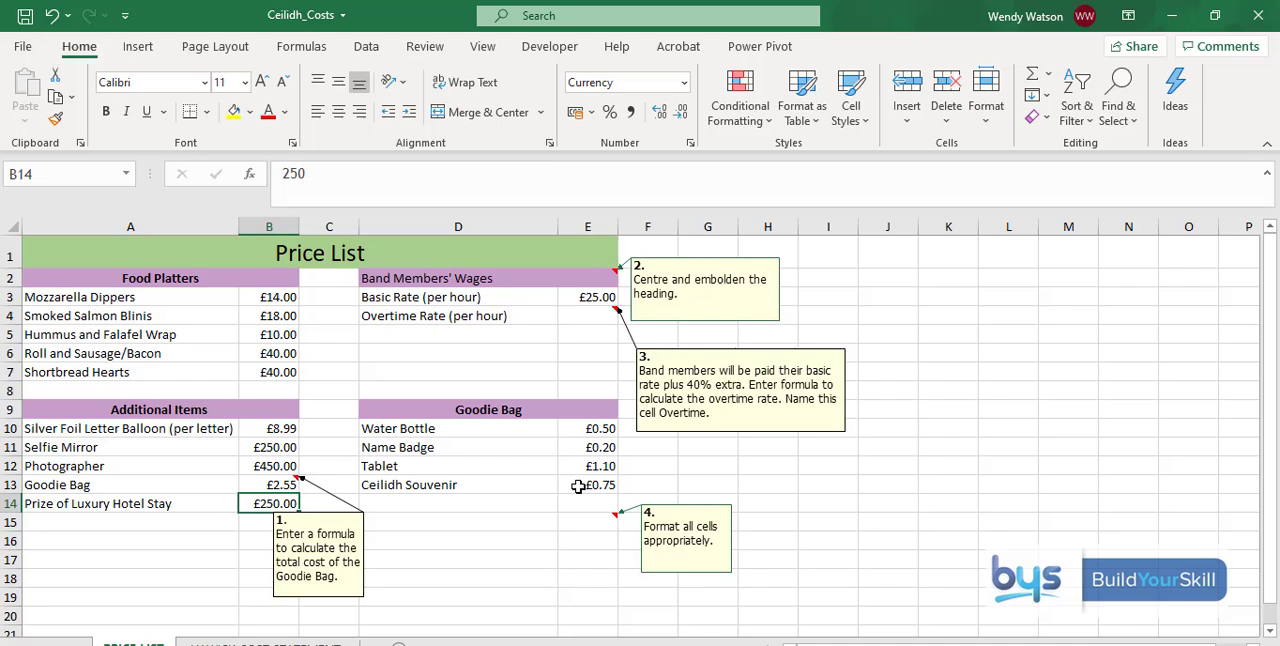
pyautogui.moveTo(368, 504)
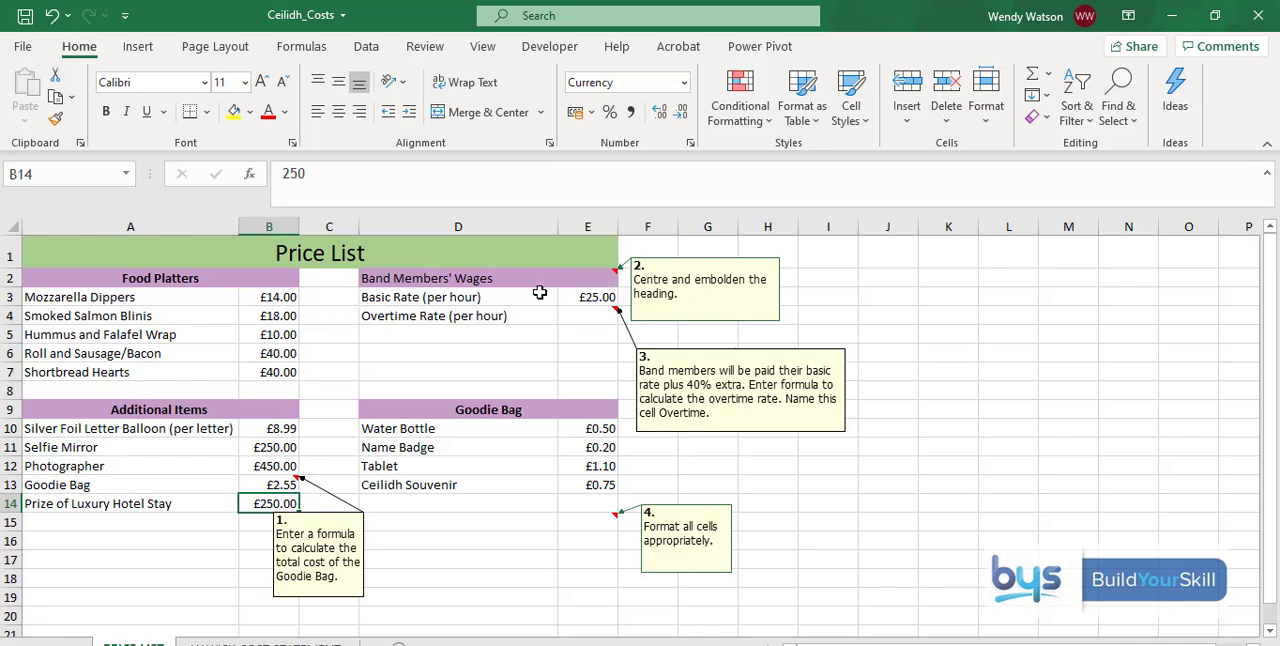
pyautogui.moveTo(416, 276)
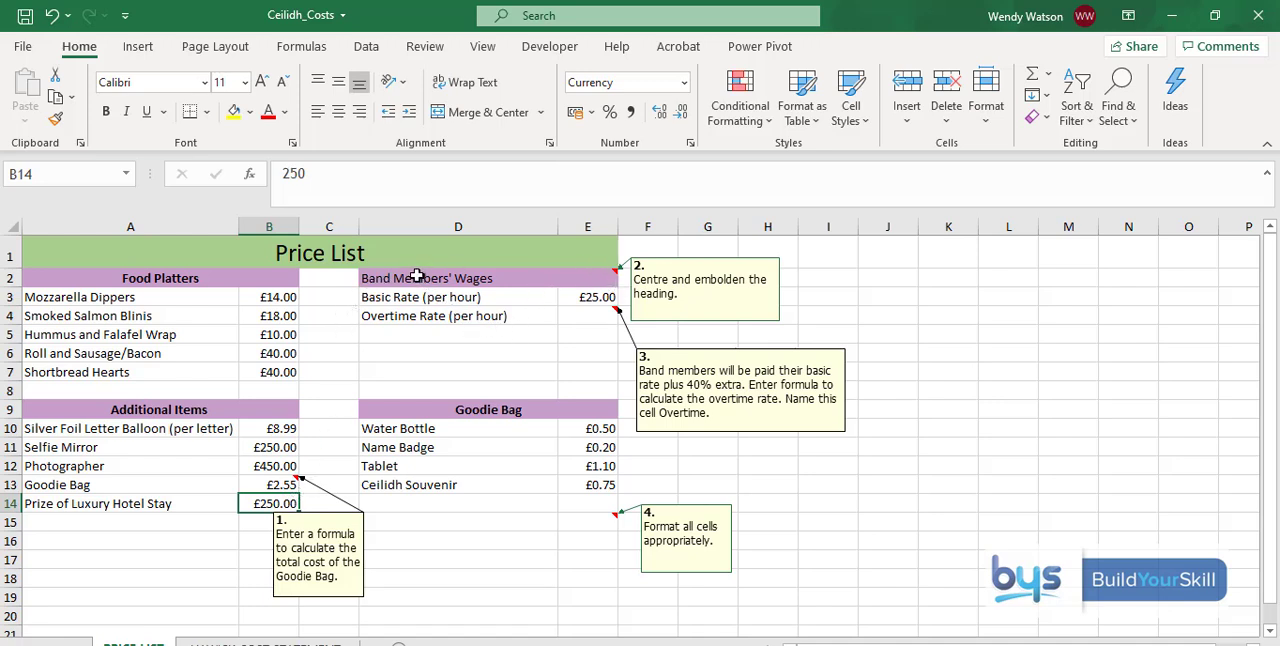
# Step: Select the Band Members' Wages heading in D2 ready to merge across D2:E2
pyautogui.click(440, 276)
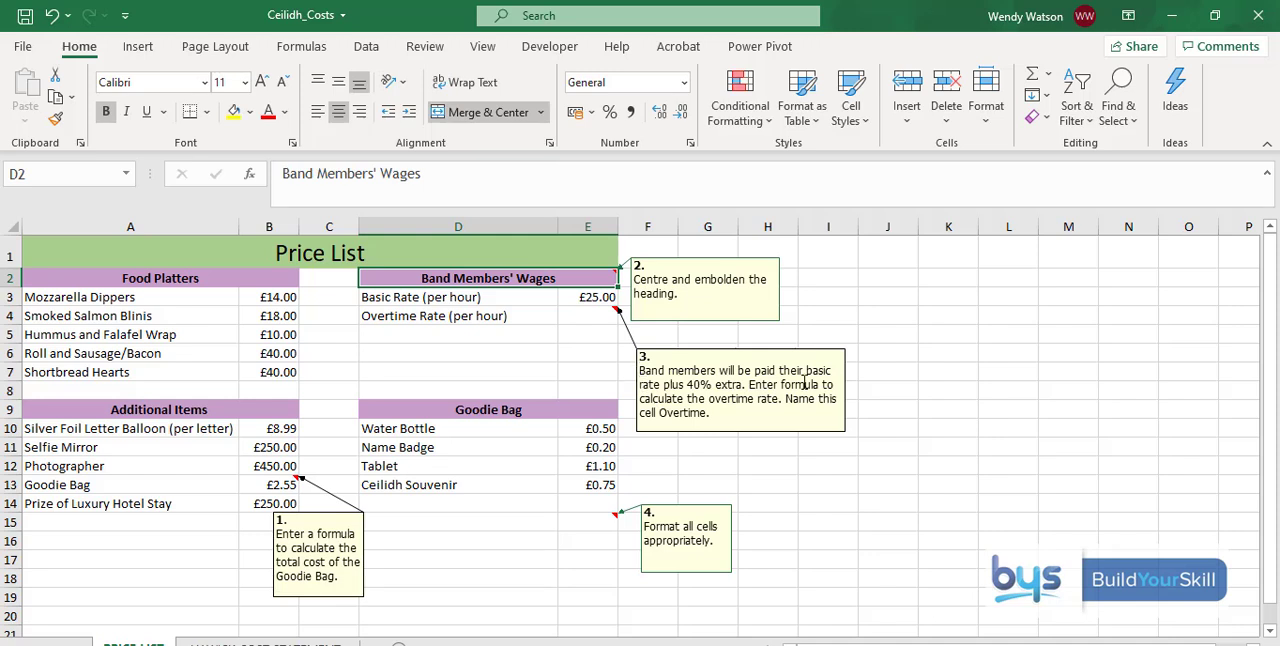
pyautogui.moveTo(844, 378)
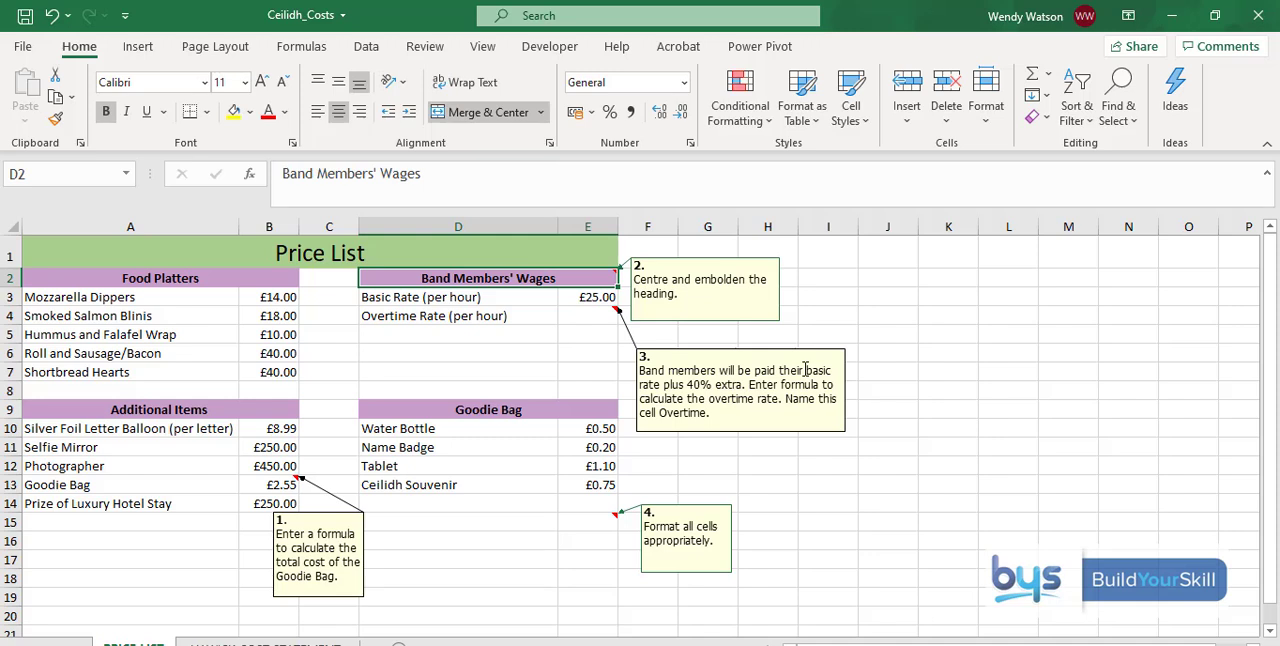
pyautogui.moveTo(576, 340)
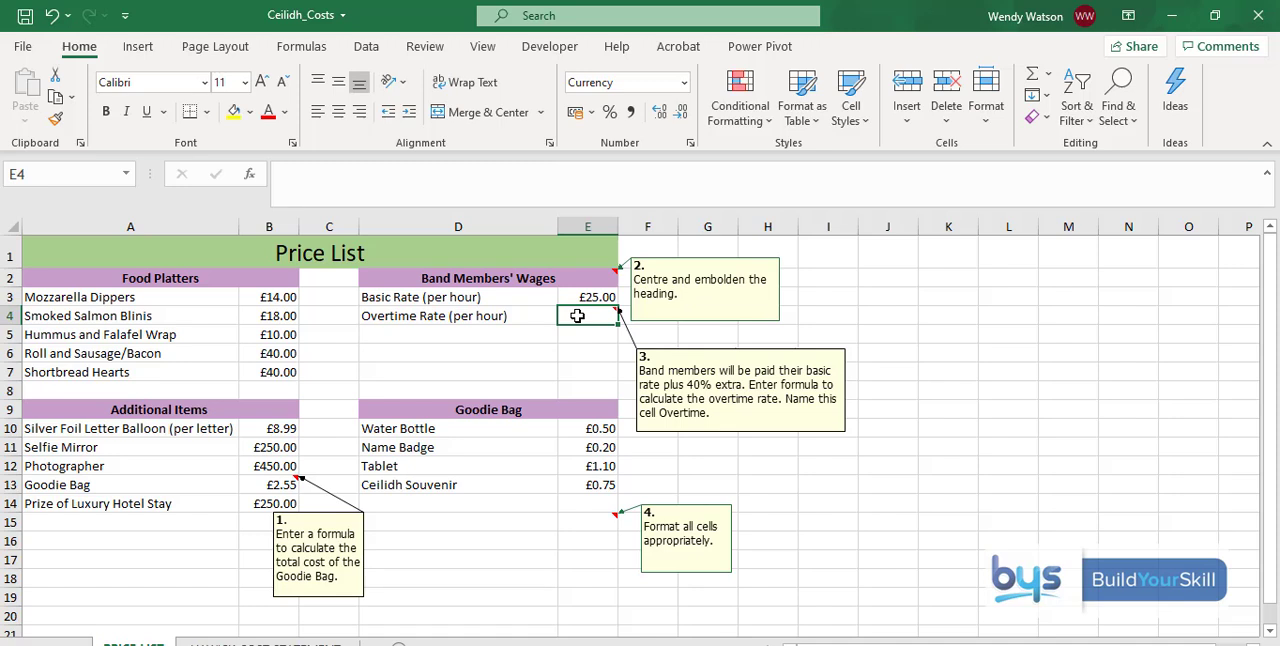
# Step: Enter =Basic*1.4 in E4 so the Overtime Rate shows £35.00
pyautogui.write('=')
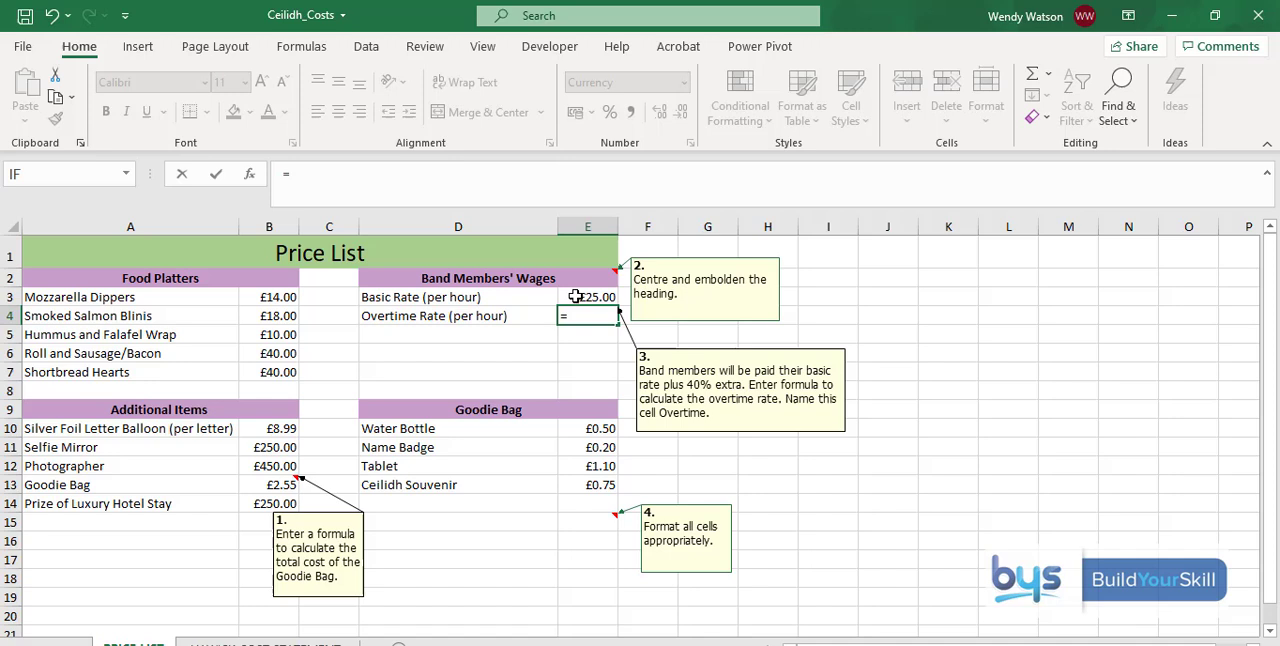
pyautogui.write('Basic')
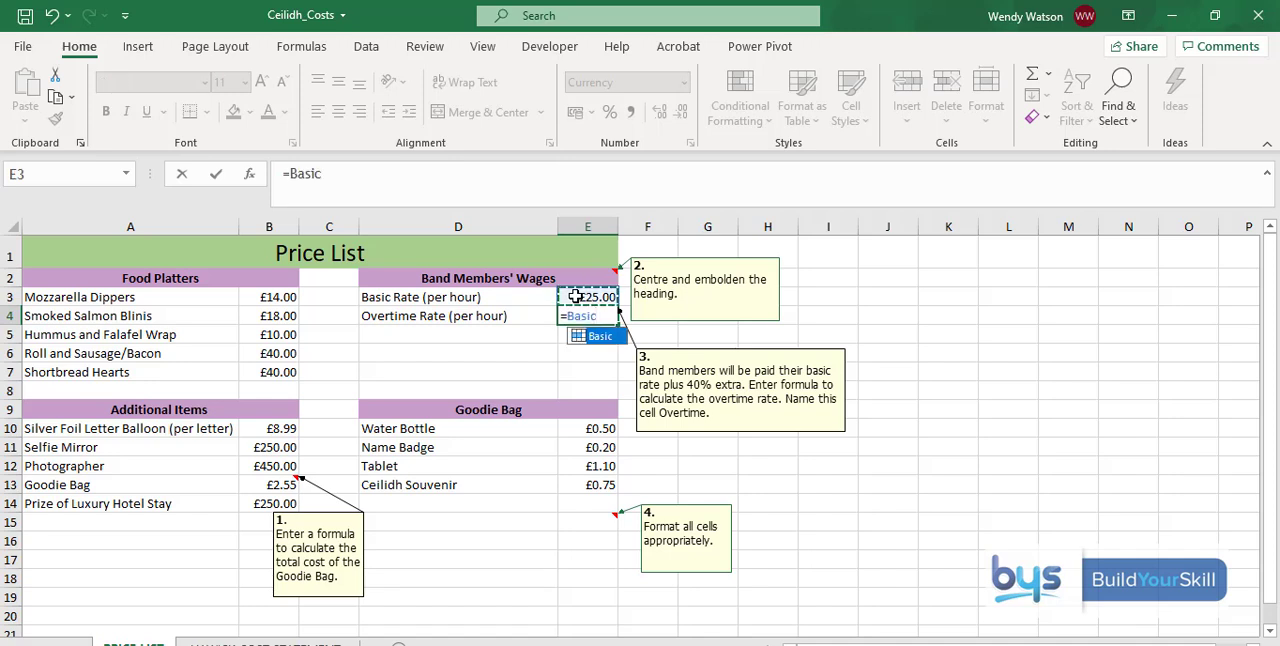
pyautogui.write('*1')
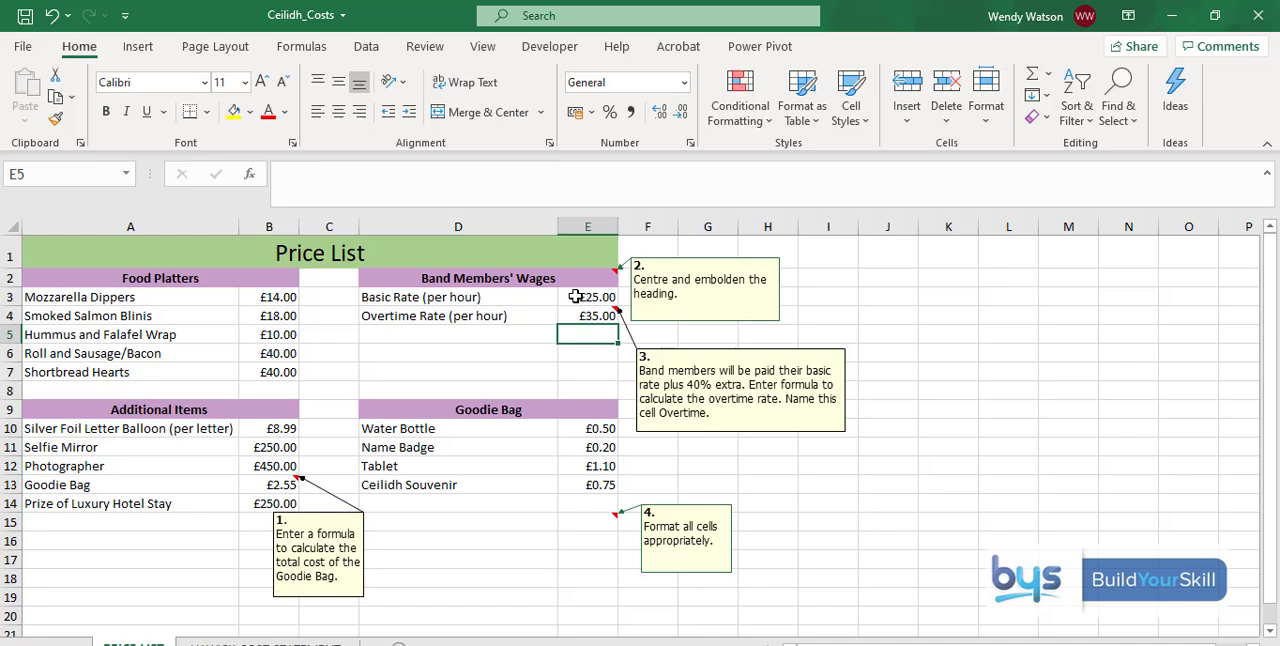
pyautogui.moveTo(576, 316)
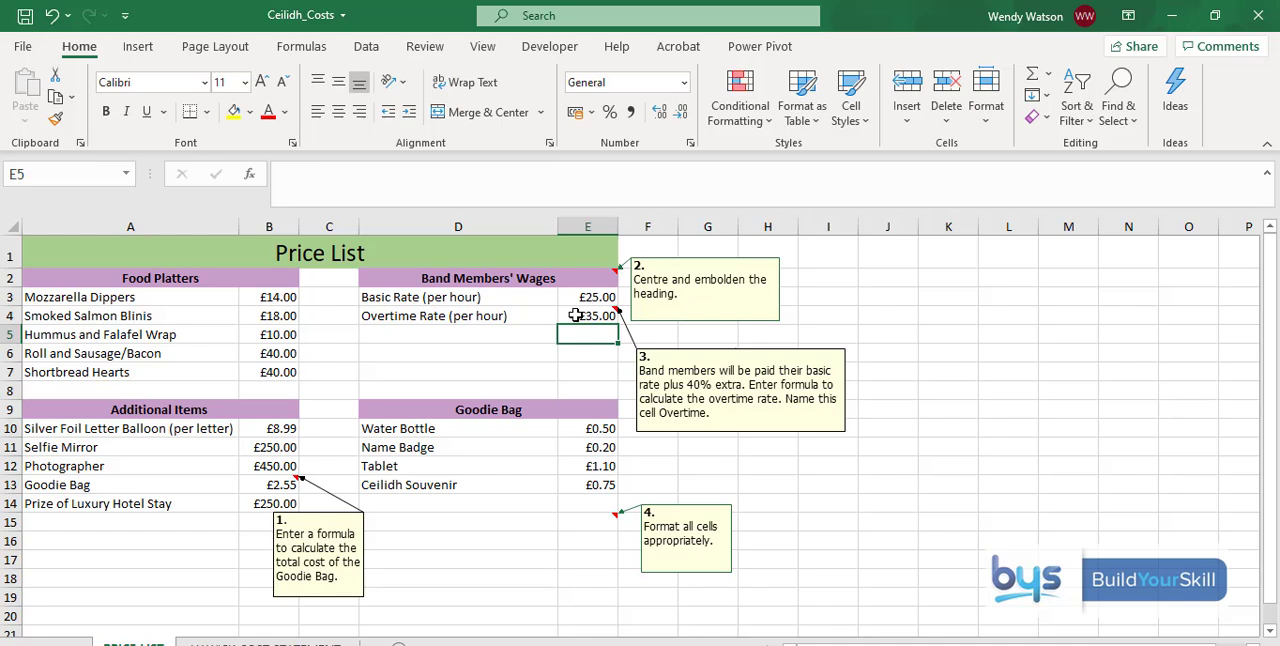
# Step: Name the overtime rate cell E4 'Overtime' via the Name Box and confirm it
pyautogui.click(588, 316)
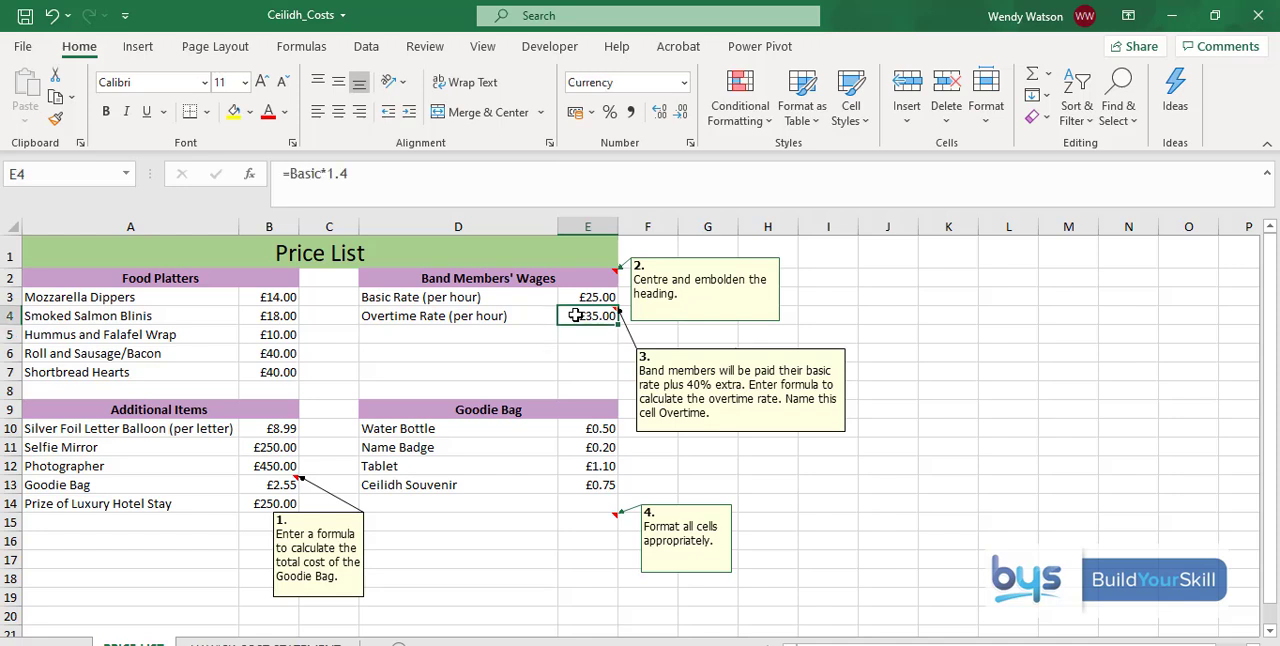
pyautogui.moveTo(98, 216)
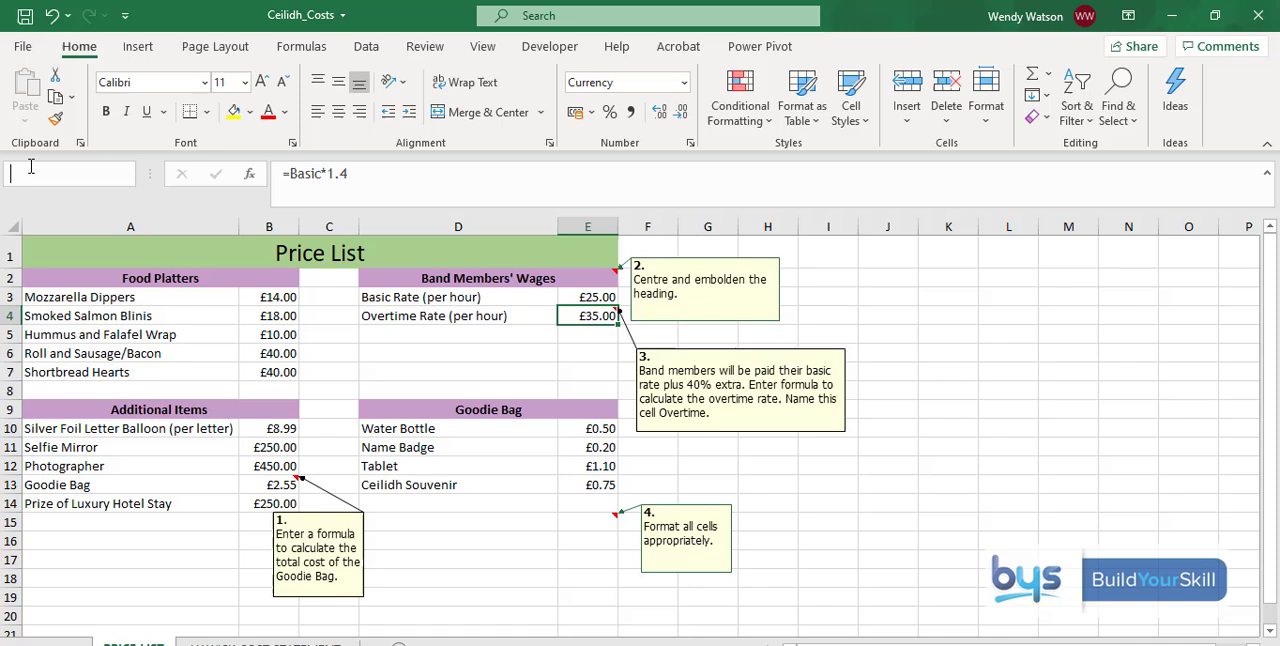
pyautogui.write('Overtime')
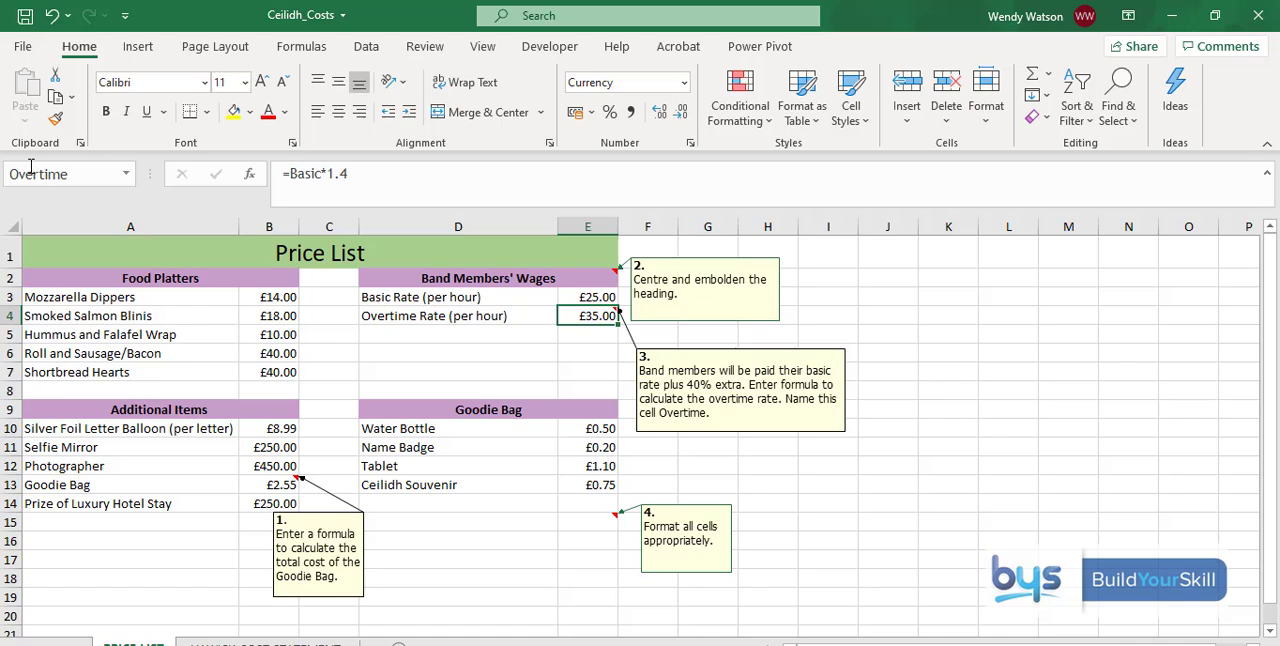
pyautogui.click(458, 352)
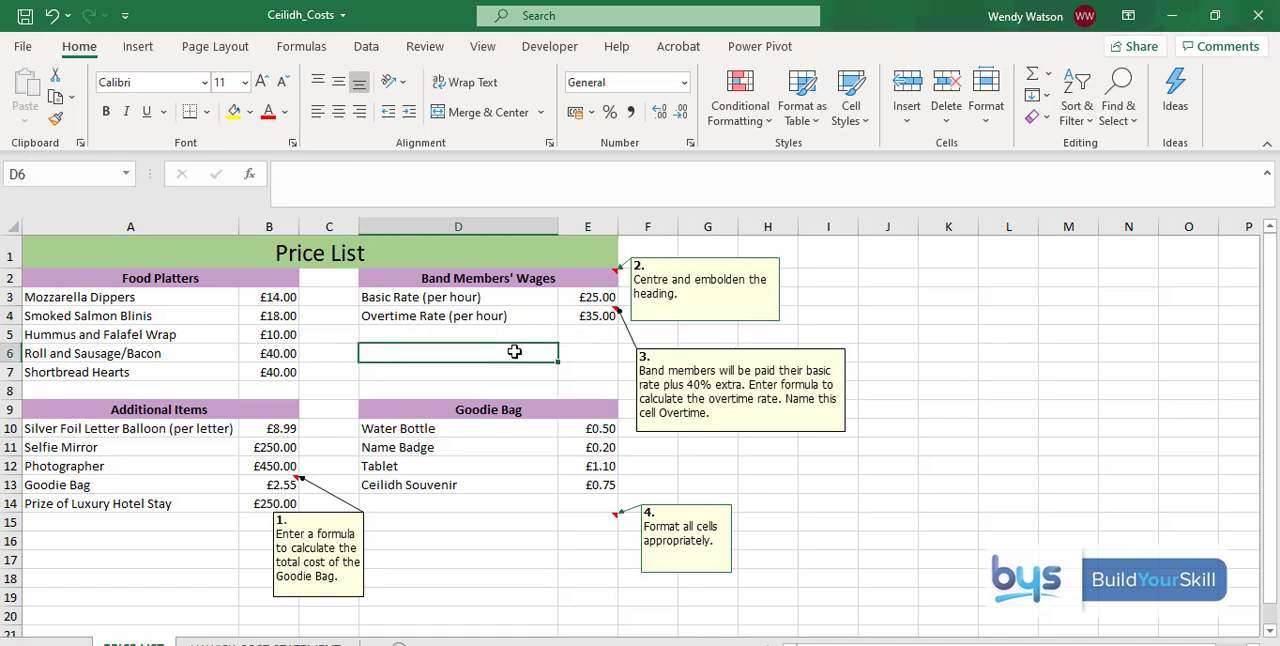
pyautogui.click(588, 316)
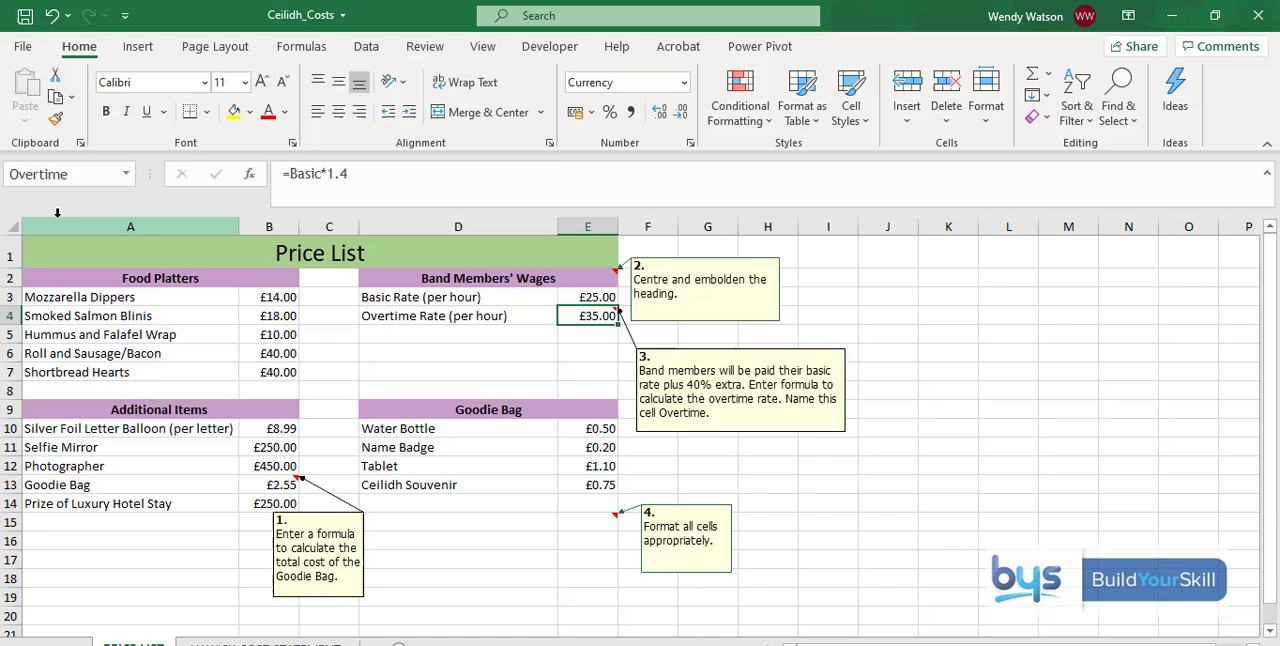
pyautogui.moveTo(60, 172)
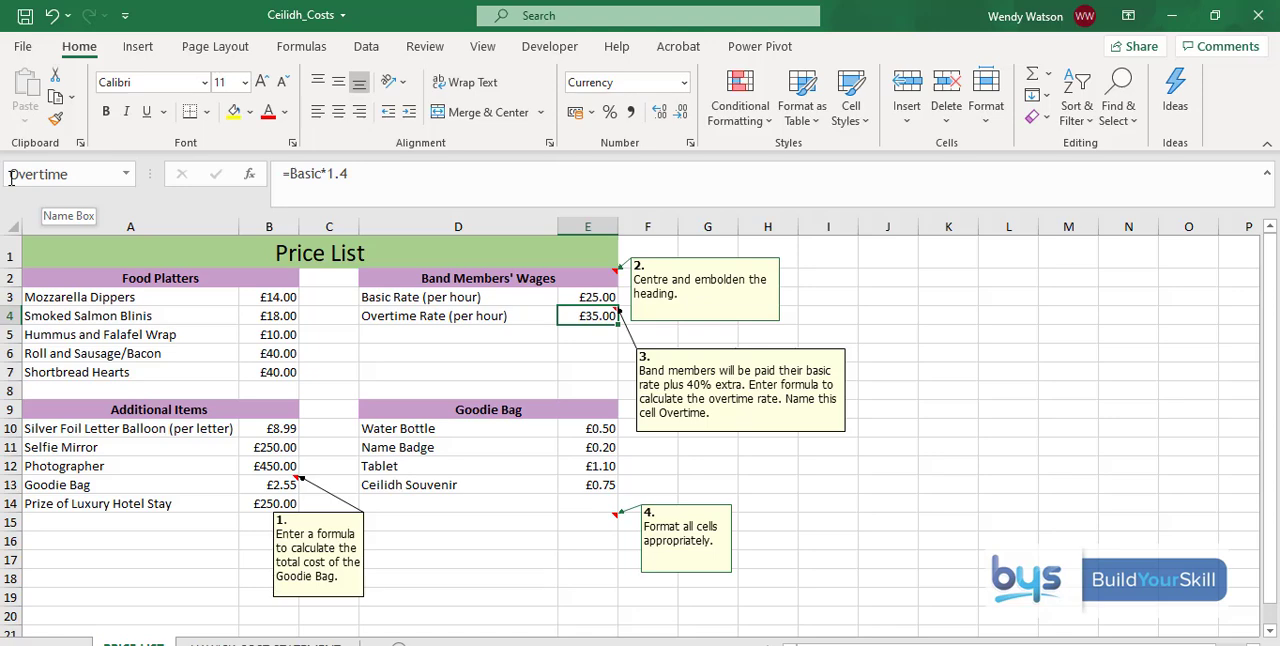
# Step: Switch to the Copy of Ceilidh_Costs workbook on its PRICE LIST sheet
pyautogui.click(152, 46)
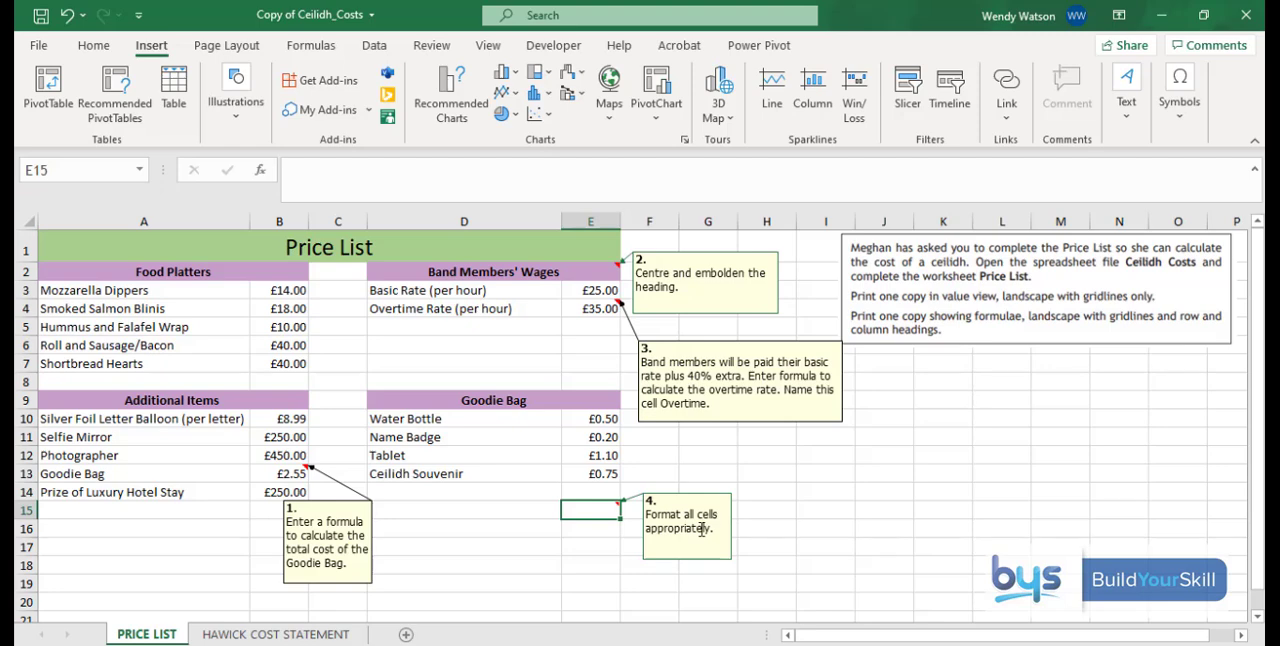
pyautogui.moveTo(452, 518)
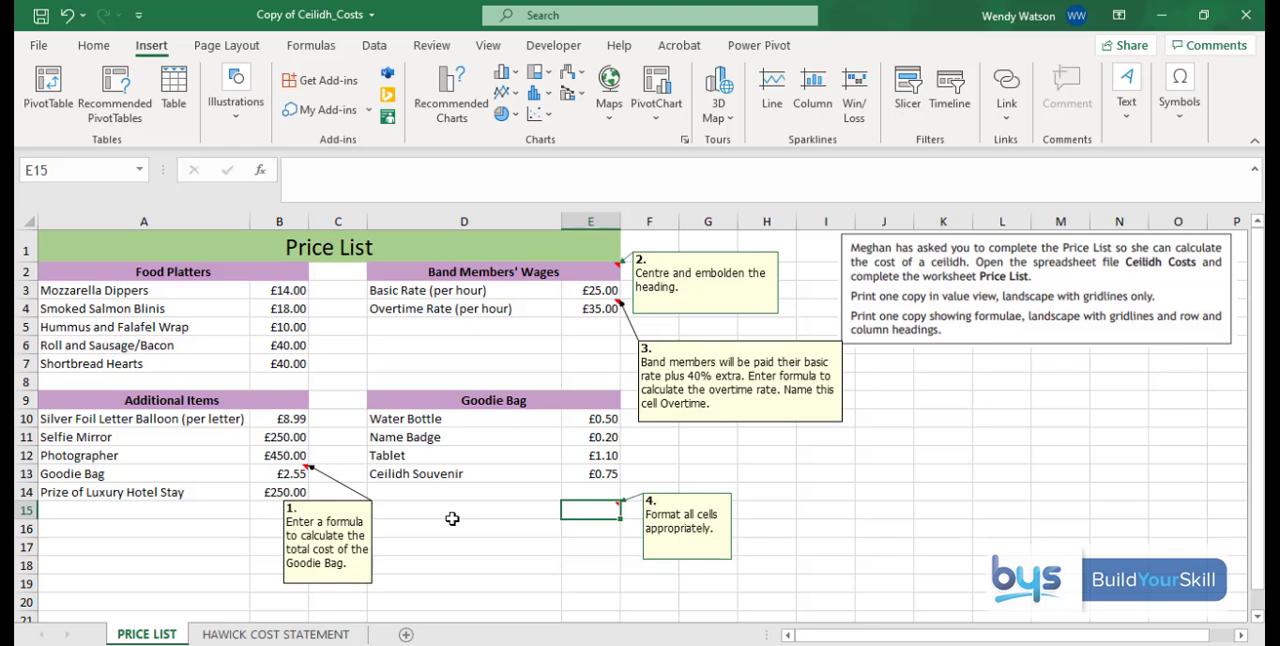
pyautogui.moveTo(392, 532)
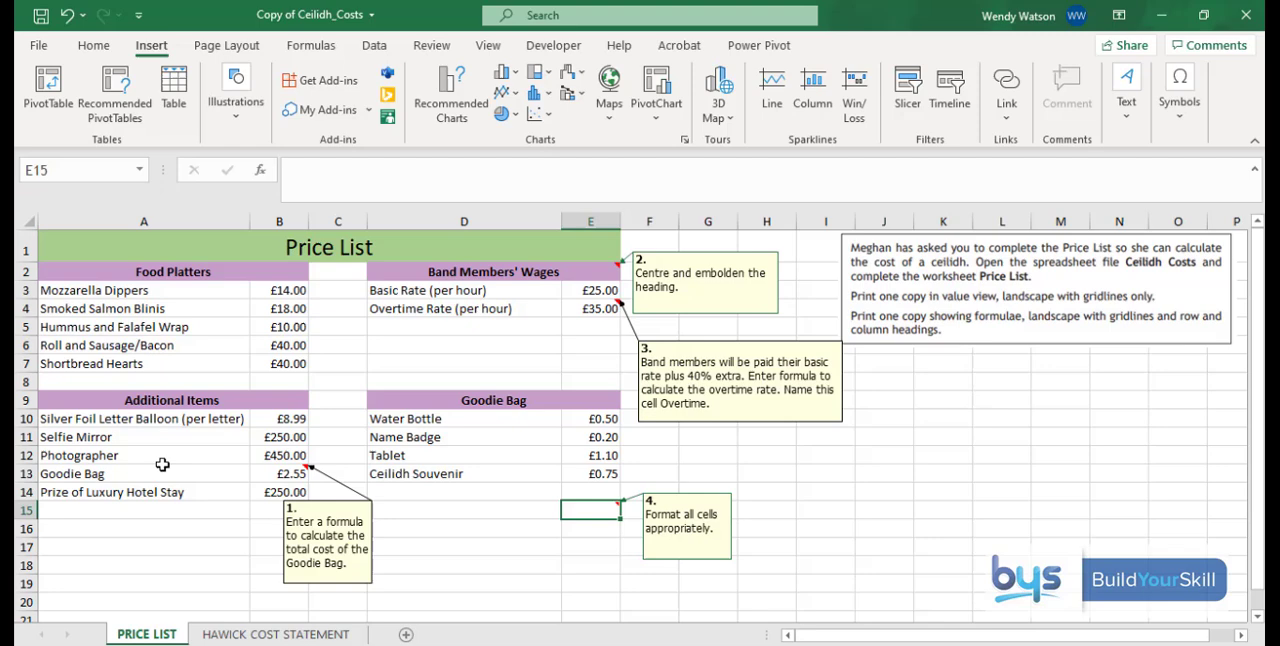
# Step: Check the Goodie Bag =SUM(E10:E13) total, then hide the sheet's numbered notes
pyautogui.click(280, 472)
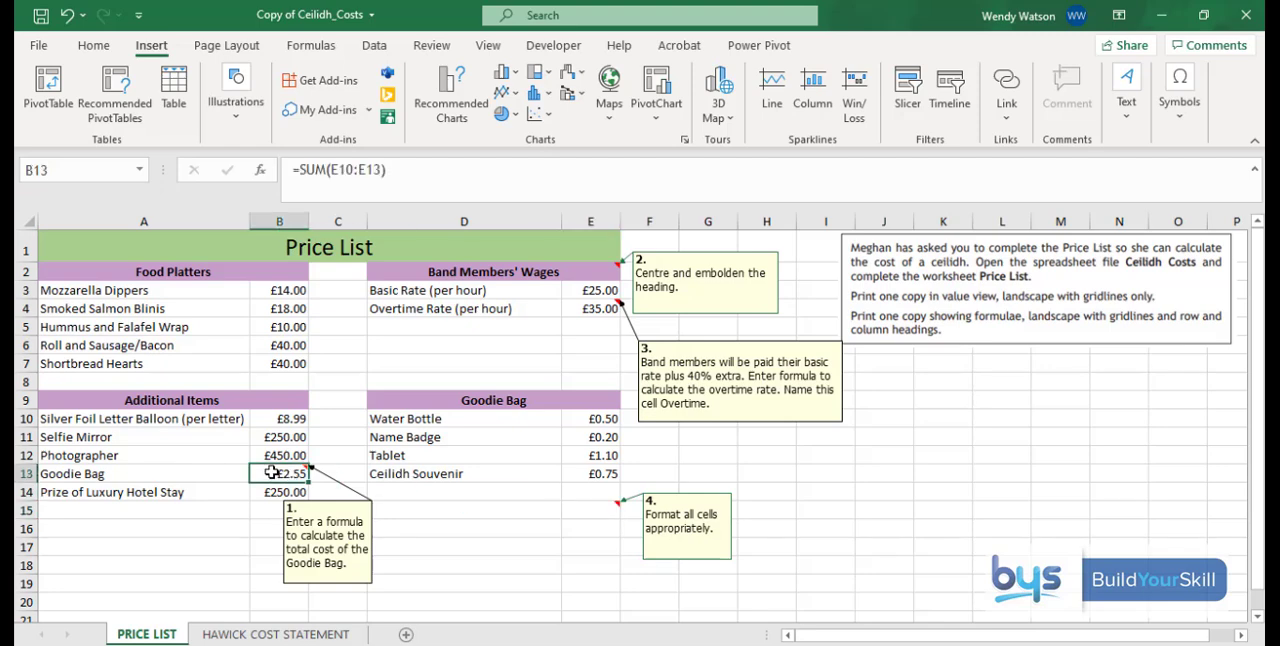
pyautogui.rightClick(280, 472)
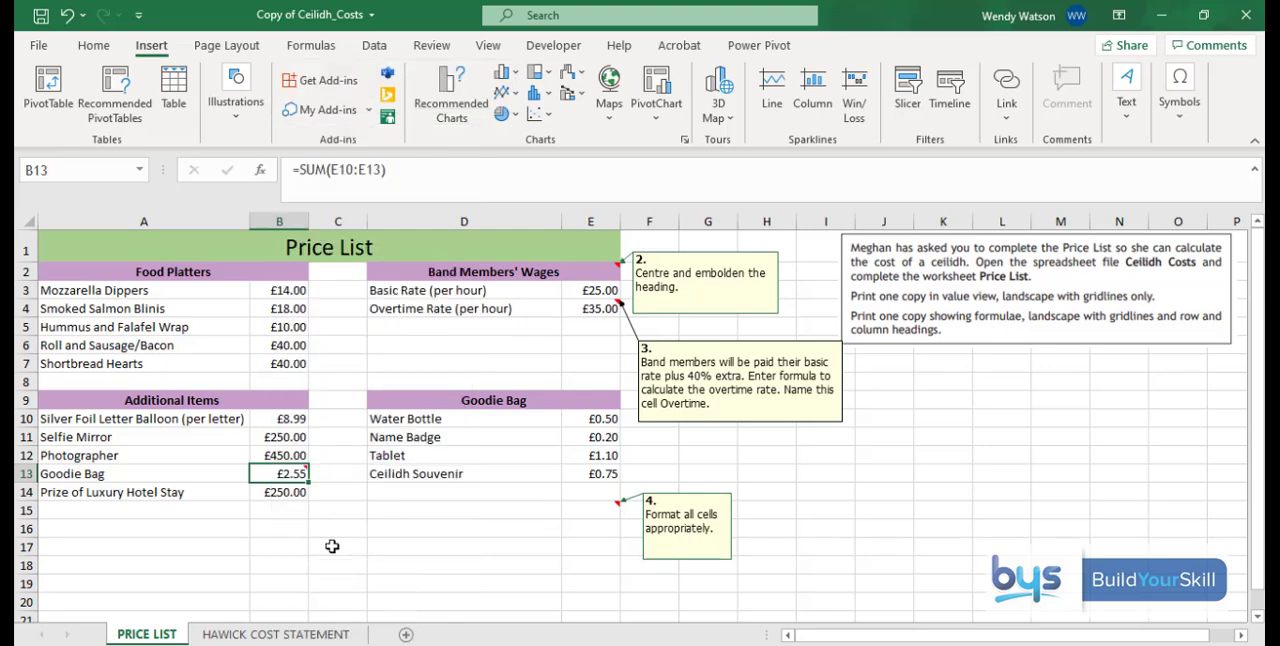
pyautogui.rightClick(464, 272)
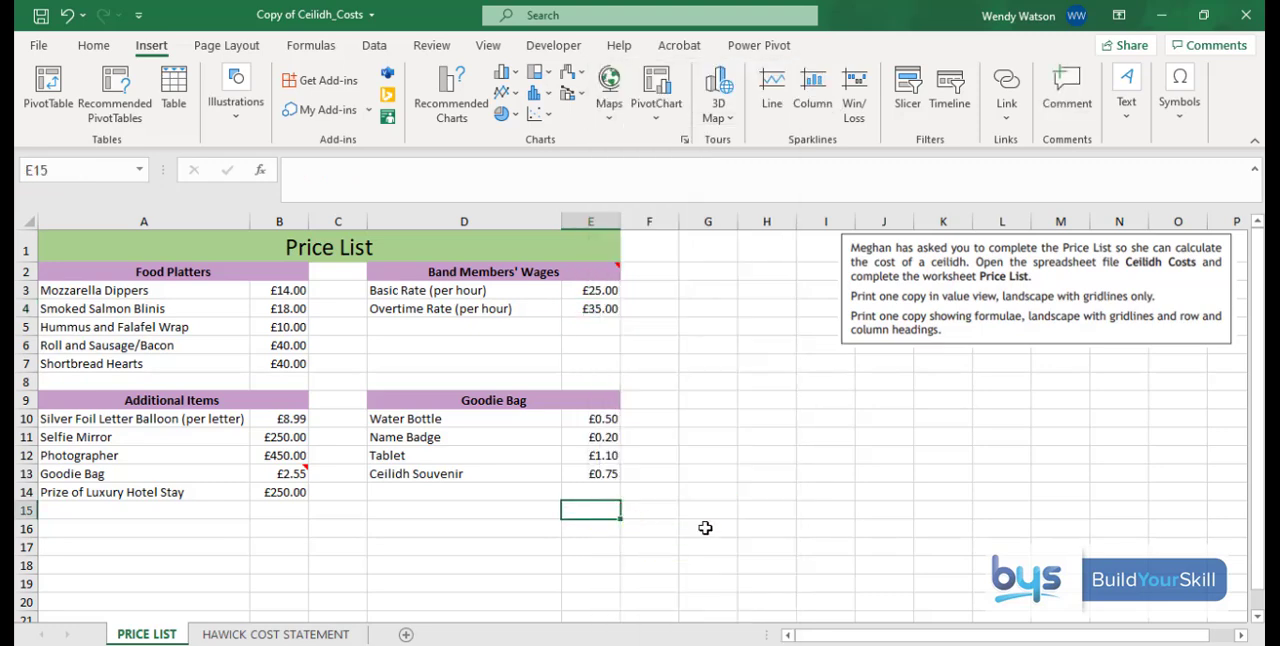
pyautogui.moveTo(960, 310)
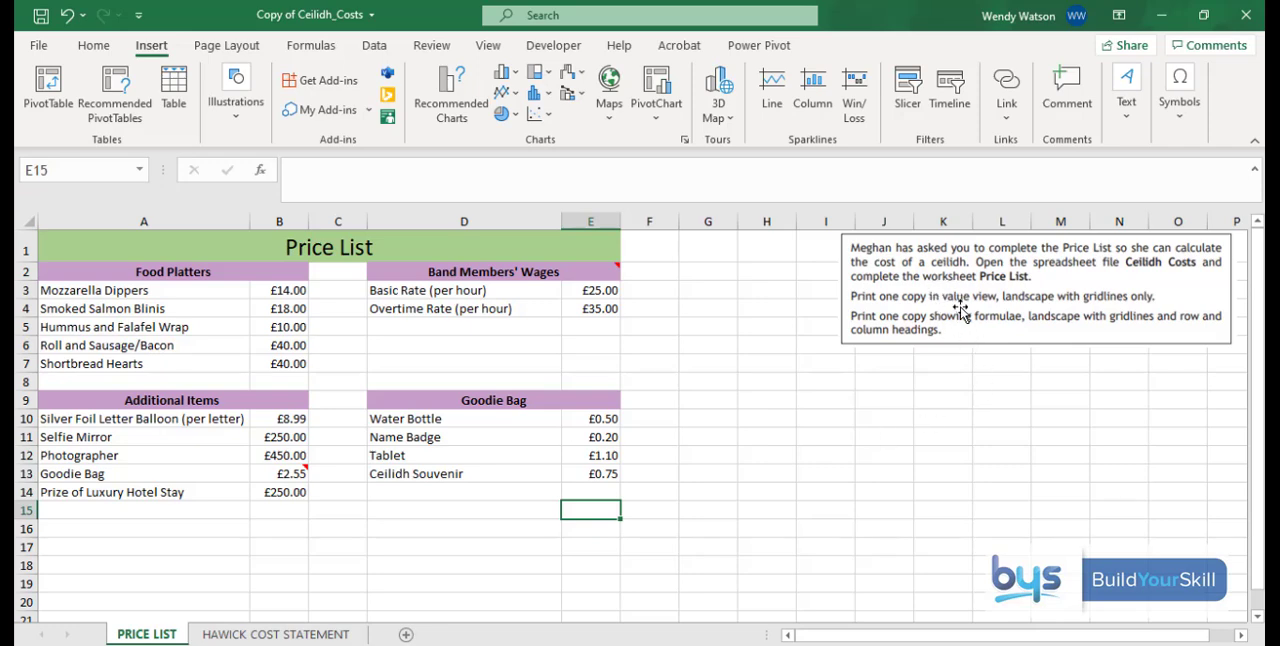
pyautogui.moveTo(984, 312)
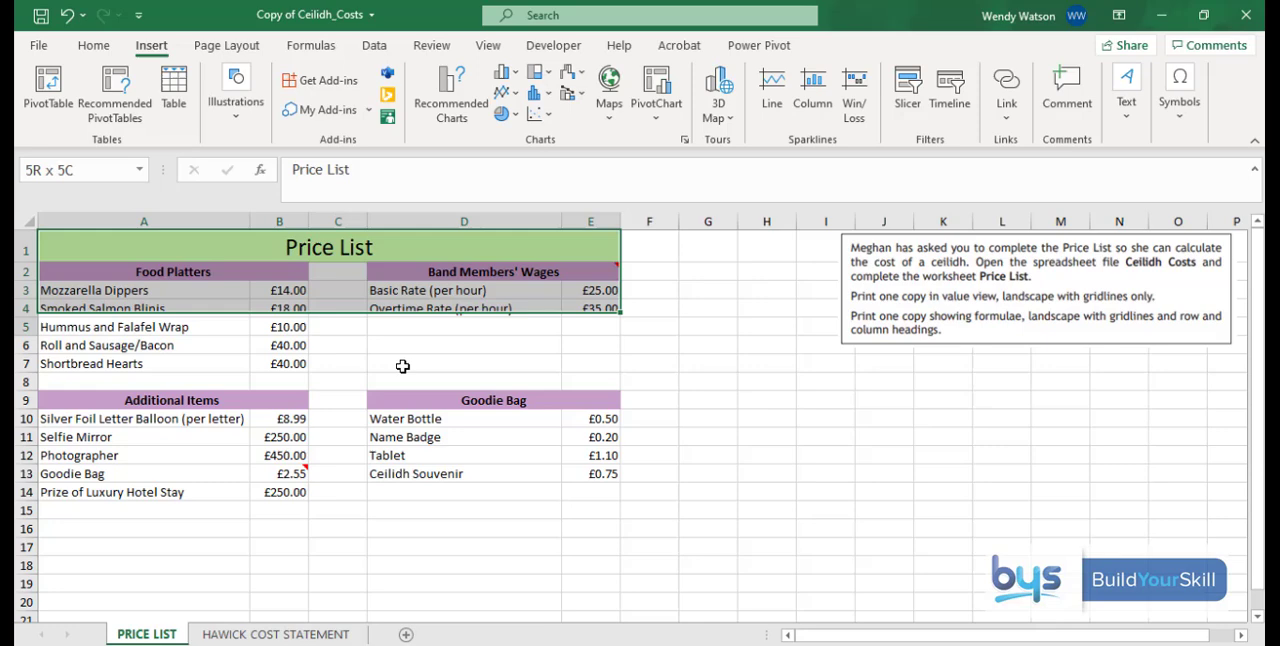
# Step: Select A1:E14 and set the Price List page orientation to Landscape
pyautogui.click(540, 492)
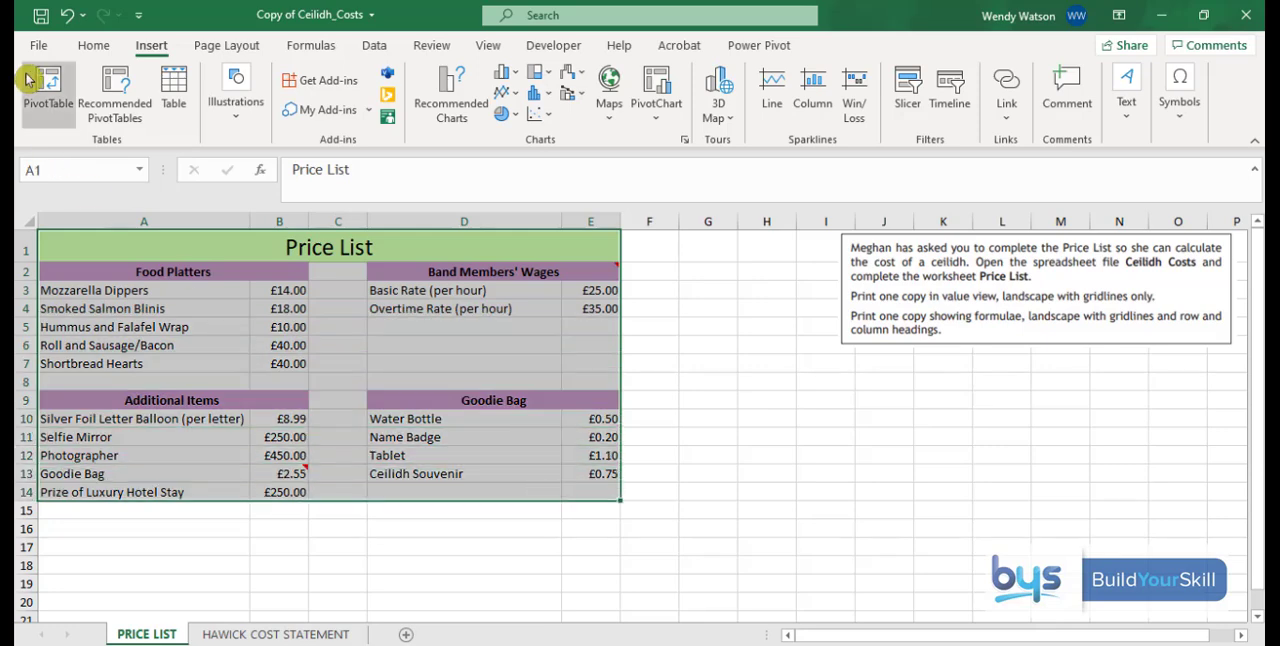
pyautogui.click(226, 44)
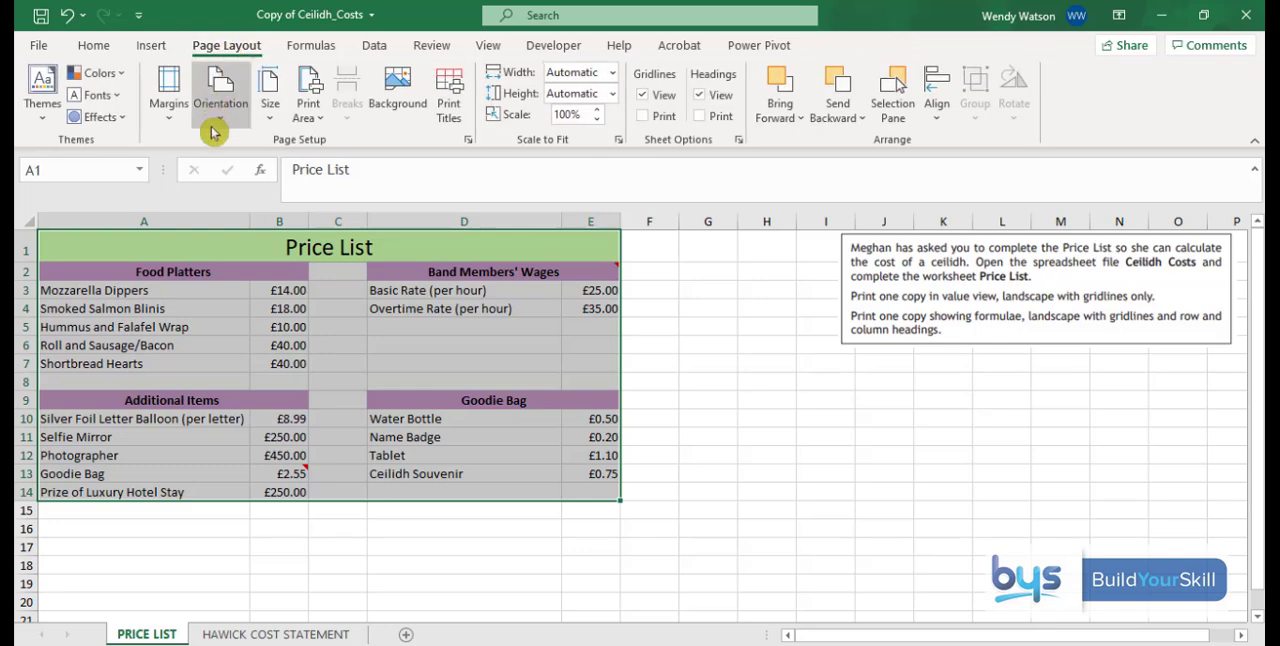
pyautogui.click(220, 90)
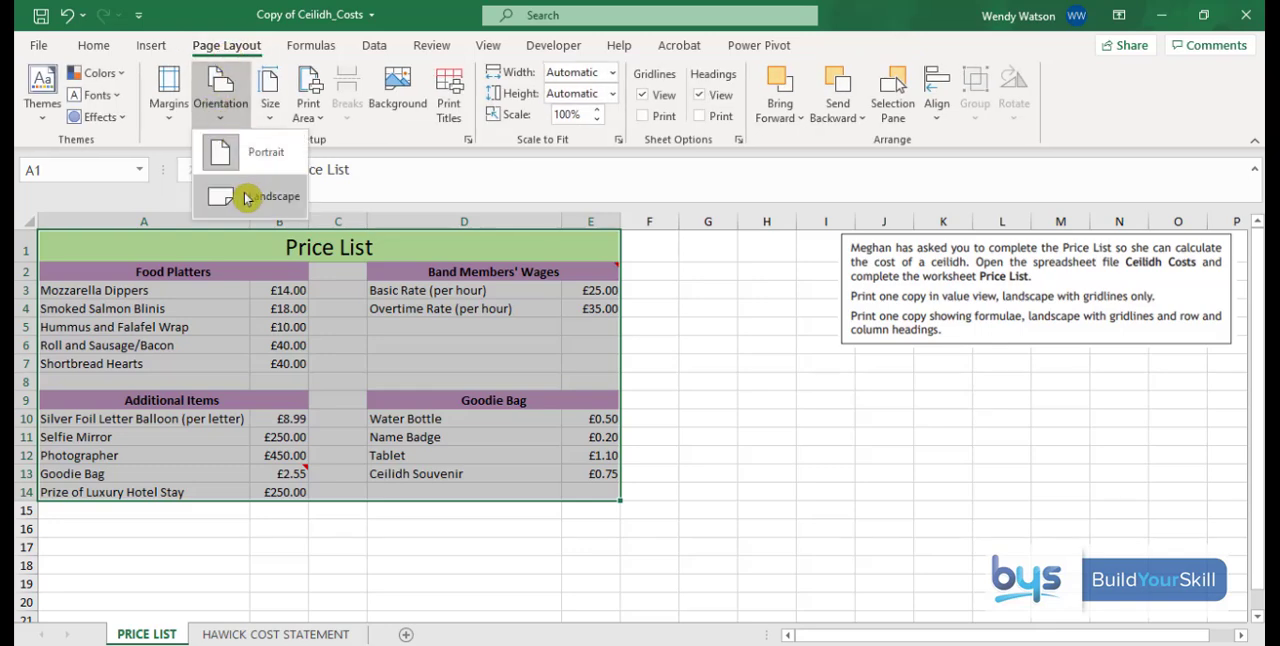
pyautogui.click(278, 196)
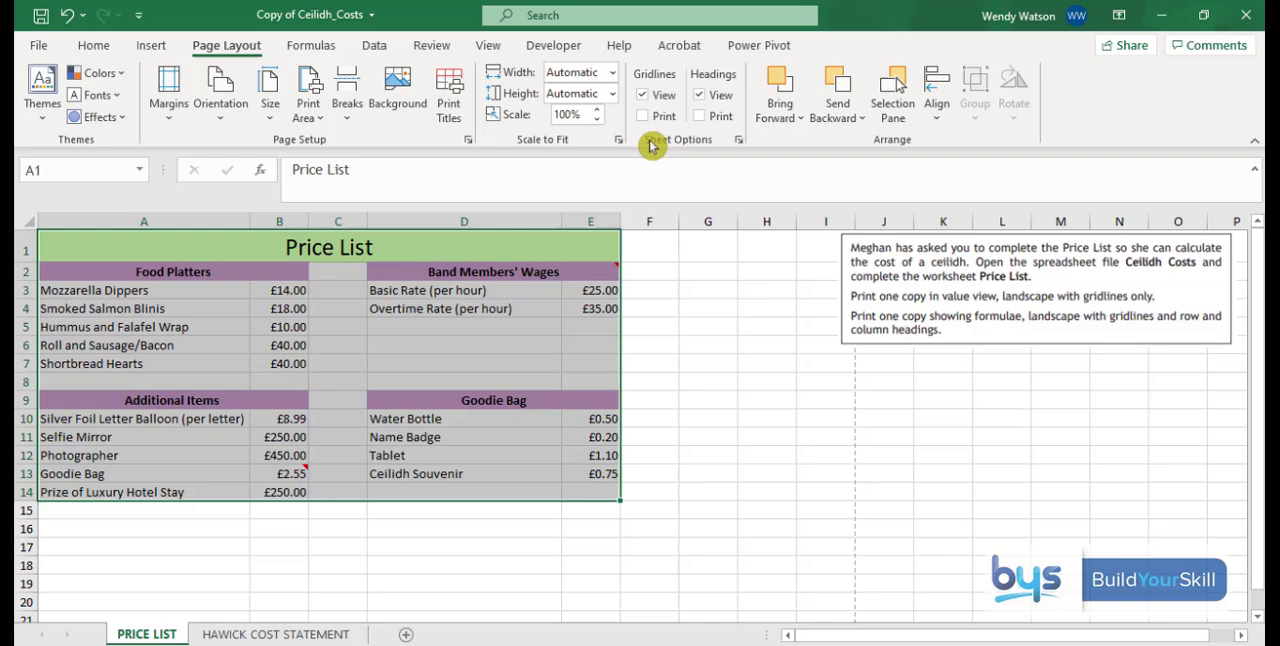
pyautogui.moveTo(644, 116)
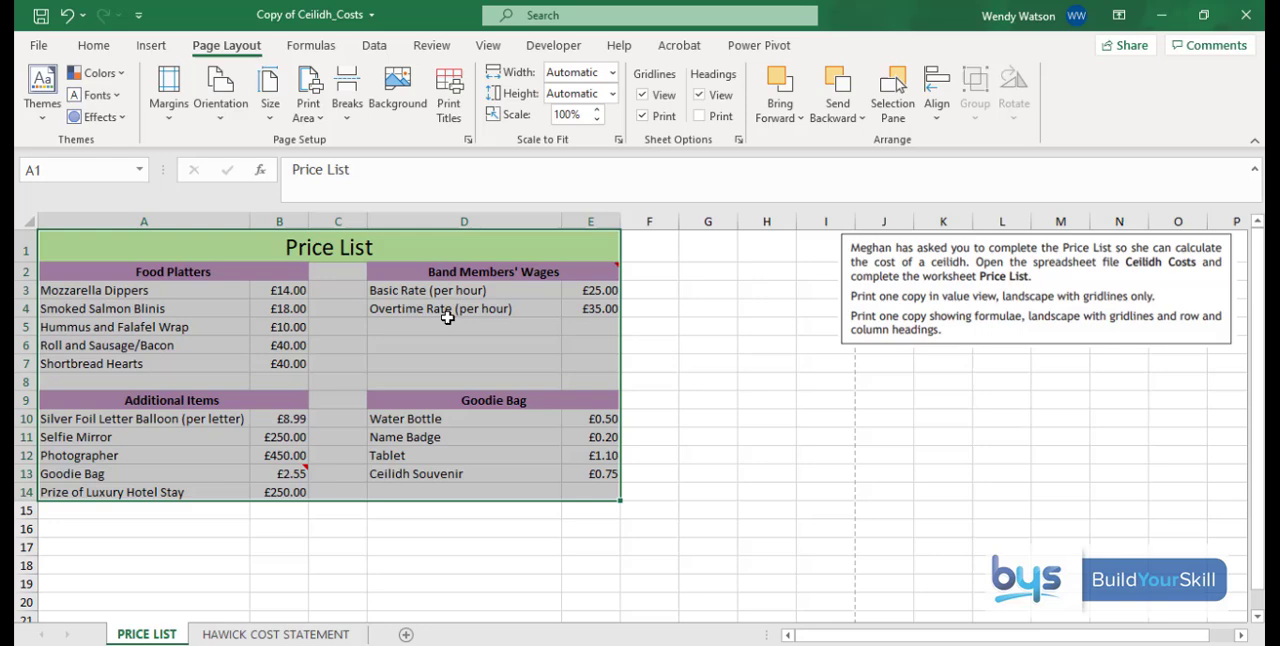
pyautogui.moveTo(1084, 352)
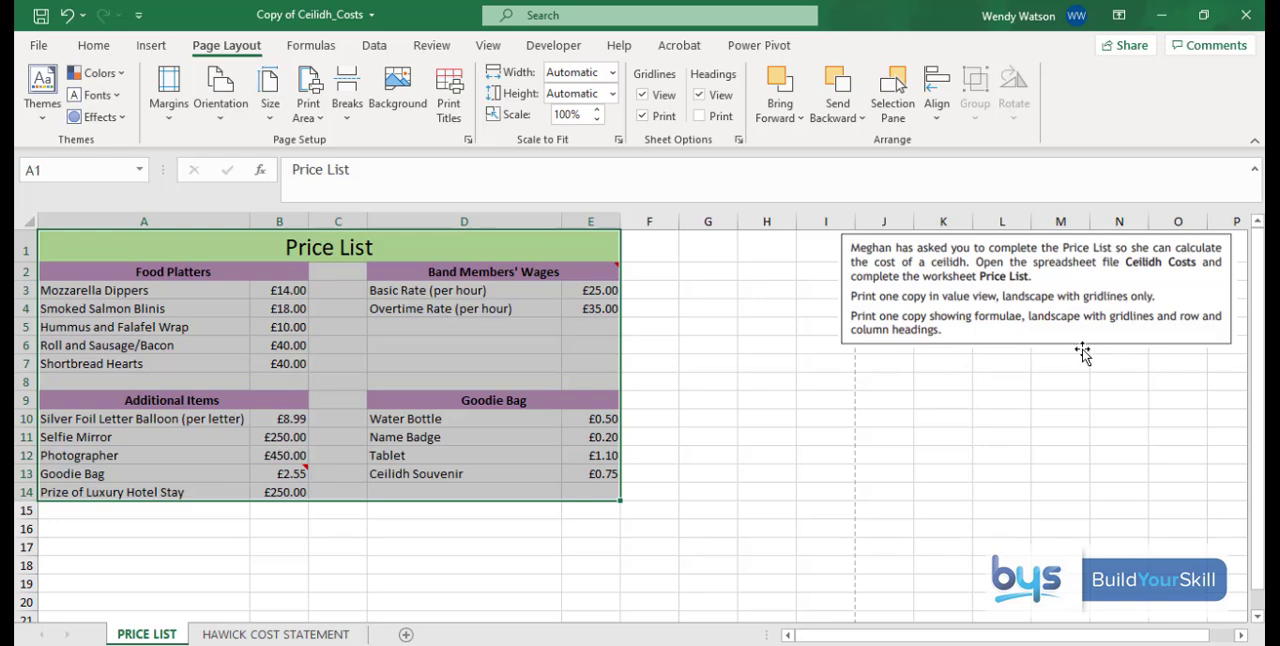
pyautogui.moveTo(1104, 344)
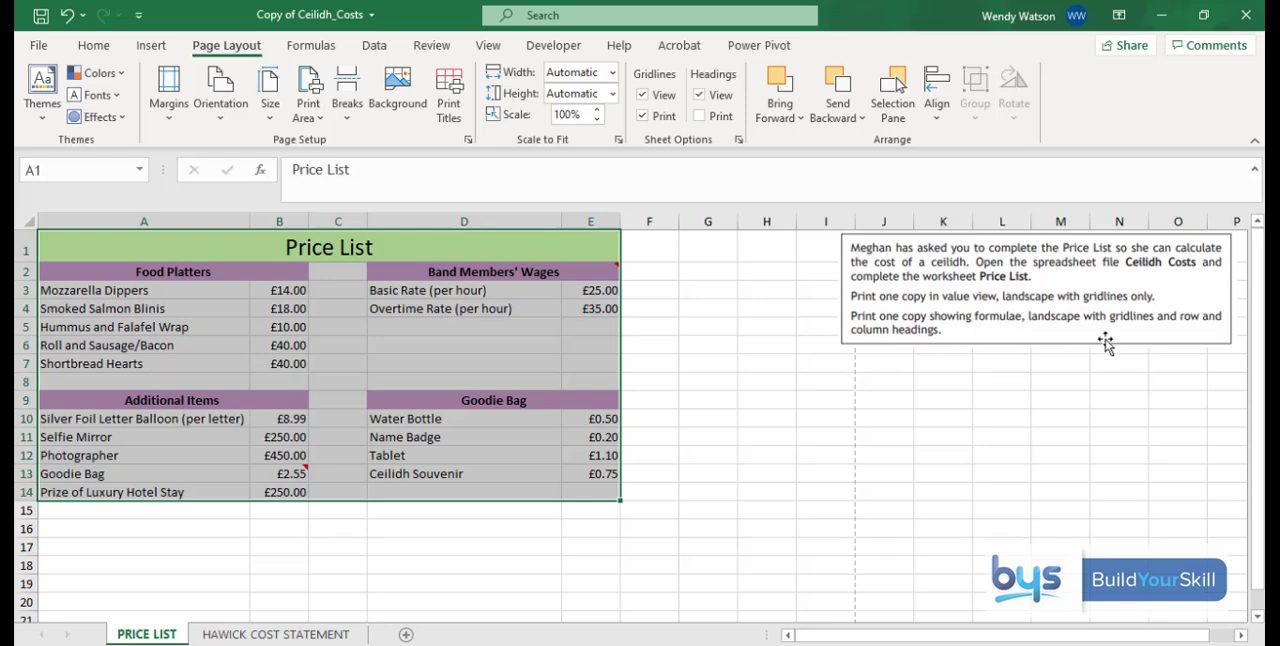
pyautogui.moveTo(748, 360)
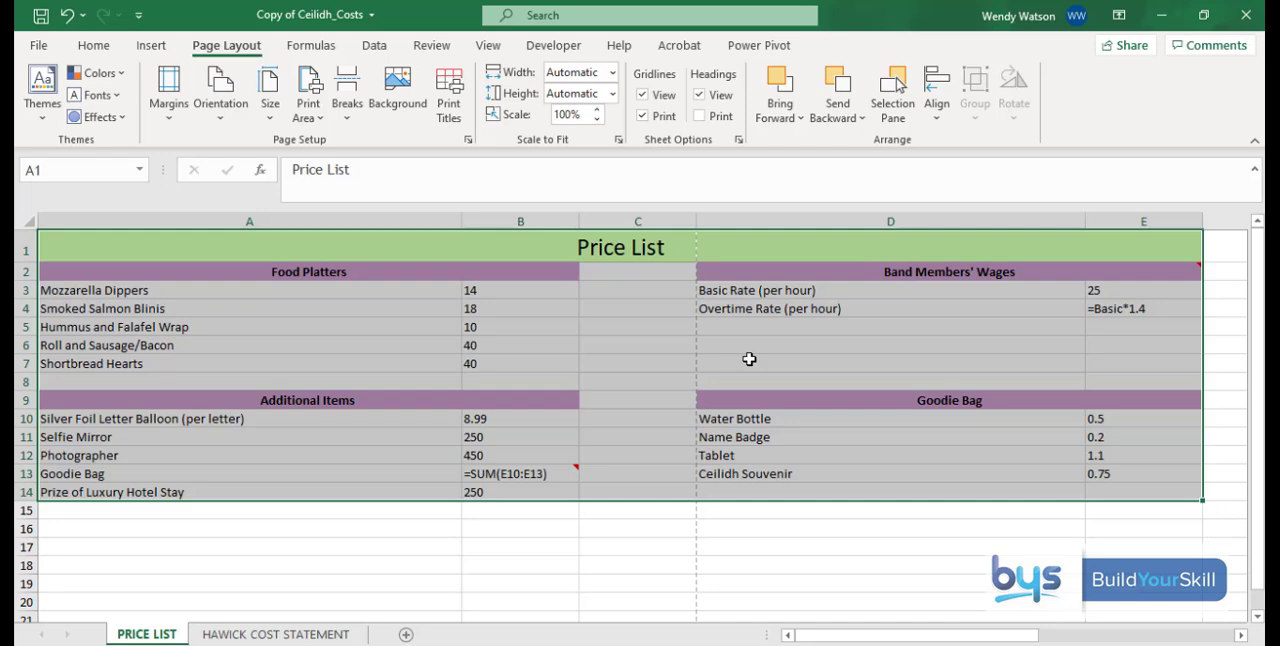
pyautogui.moveTo(568, 284)
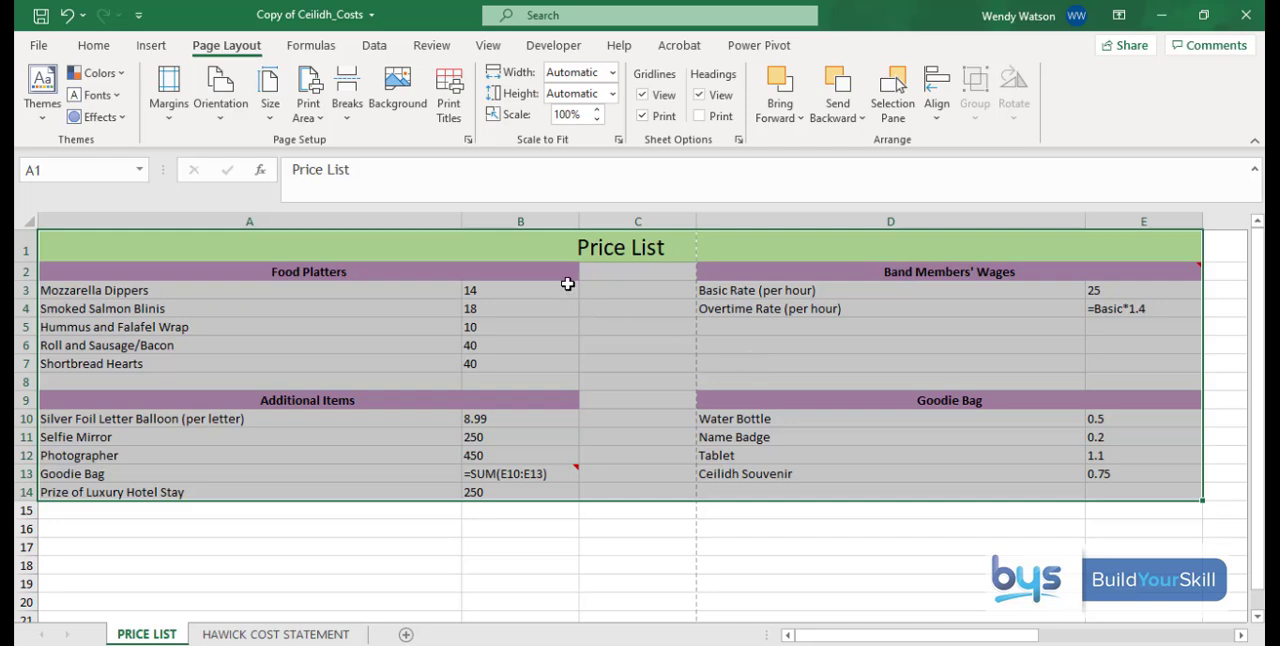
pyautogui.moveTo(446, 220)
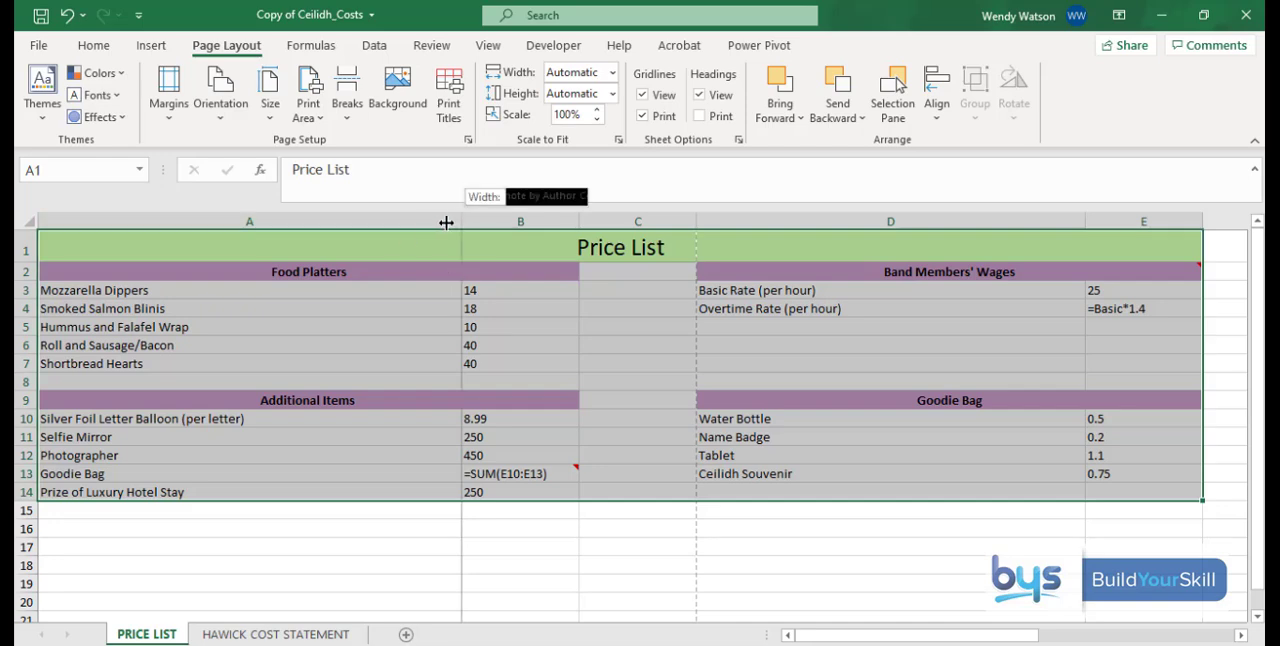
# Step: Drag column A's border to narrow it in the formula view
pyautogui.moveTo(460, 220); pyautogui.dragTo(410, 220)
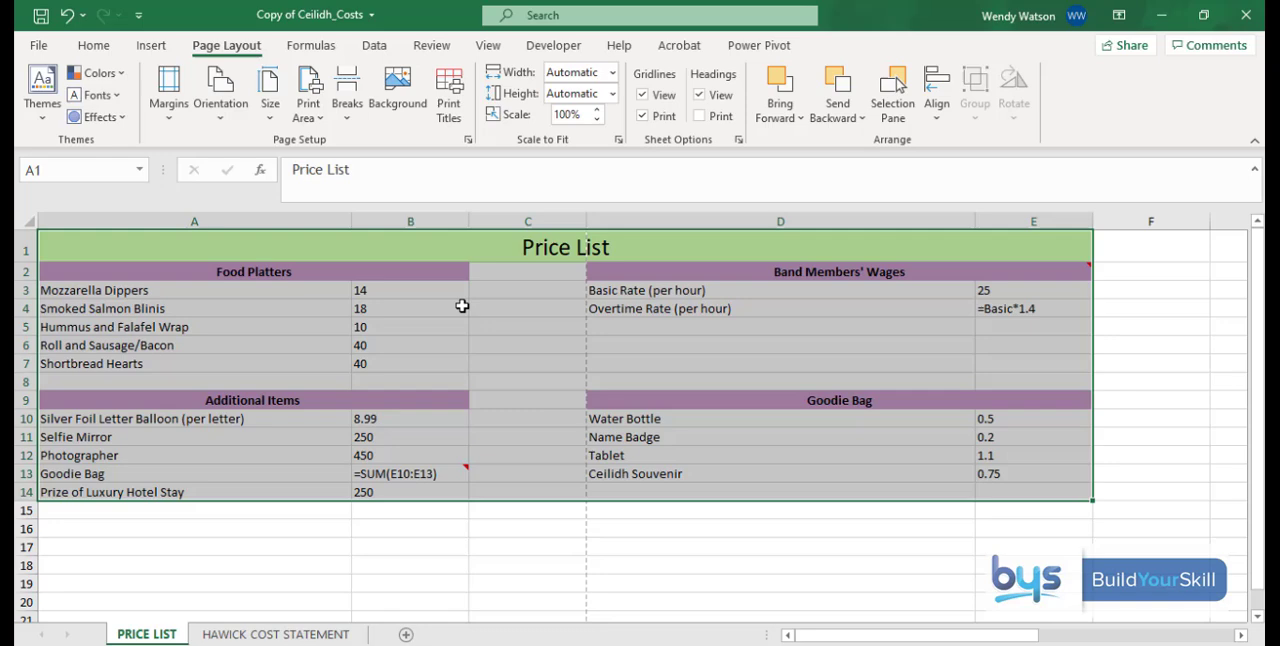
pyautogui.moveTo(564, 324)
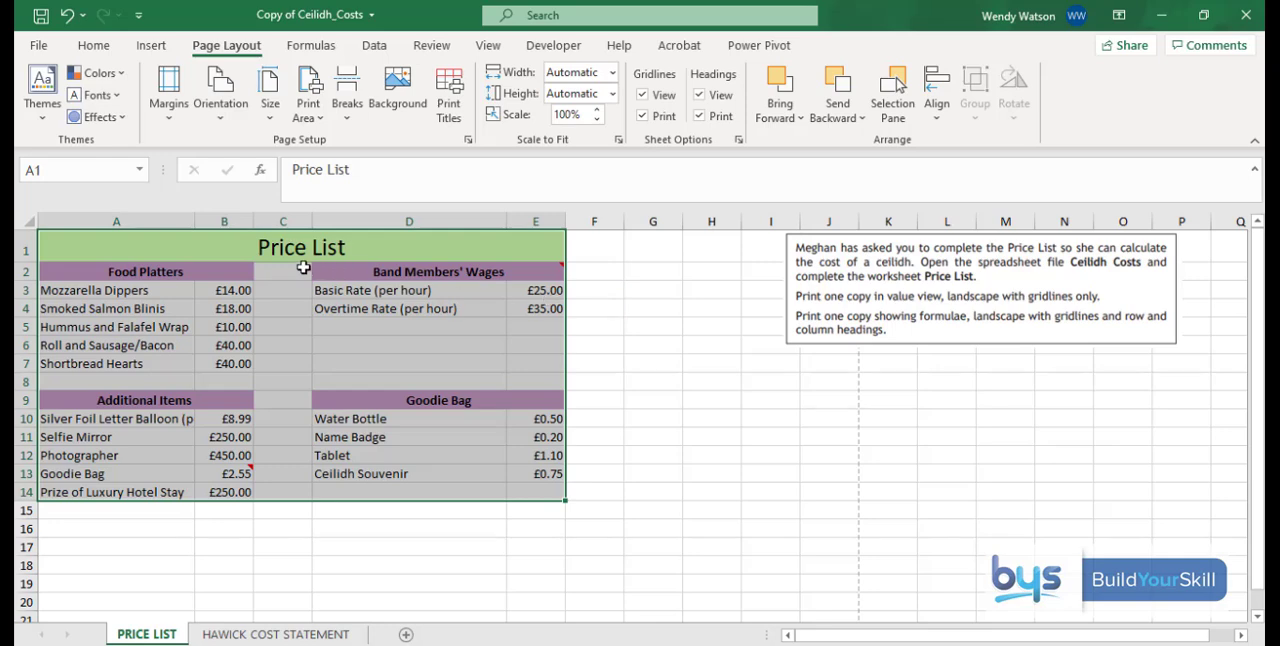
pyautogui.moveTo(192, 220)
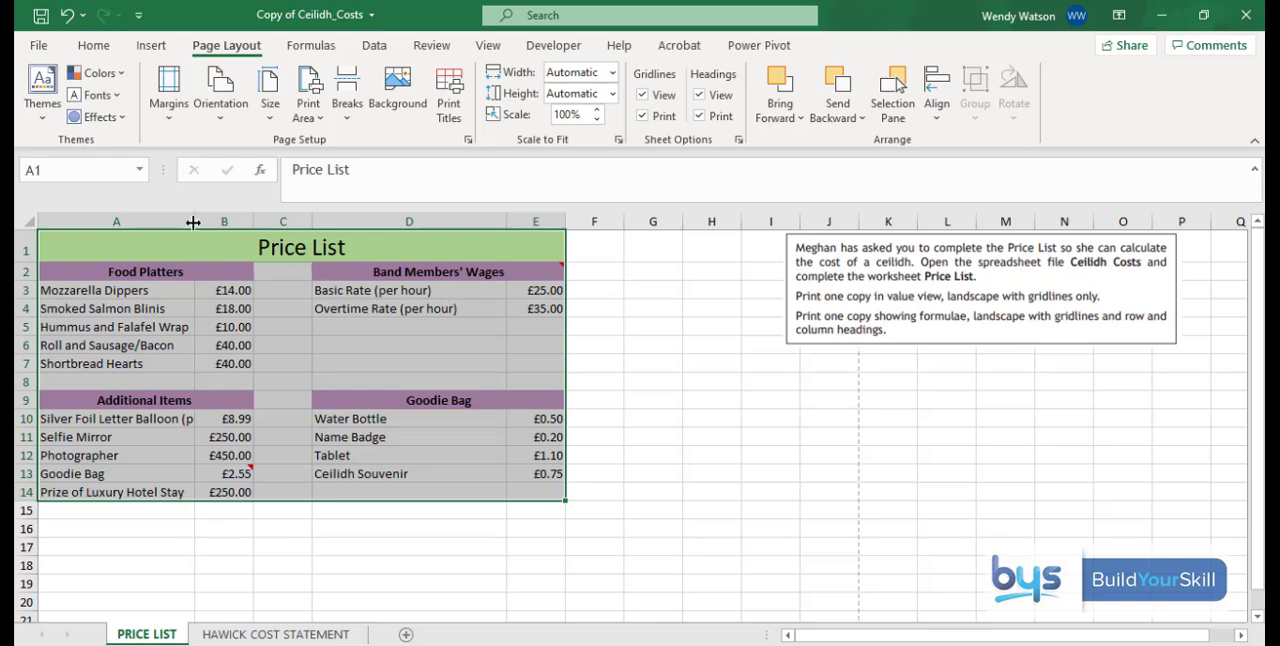